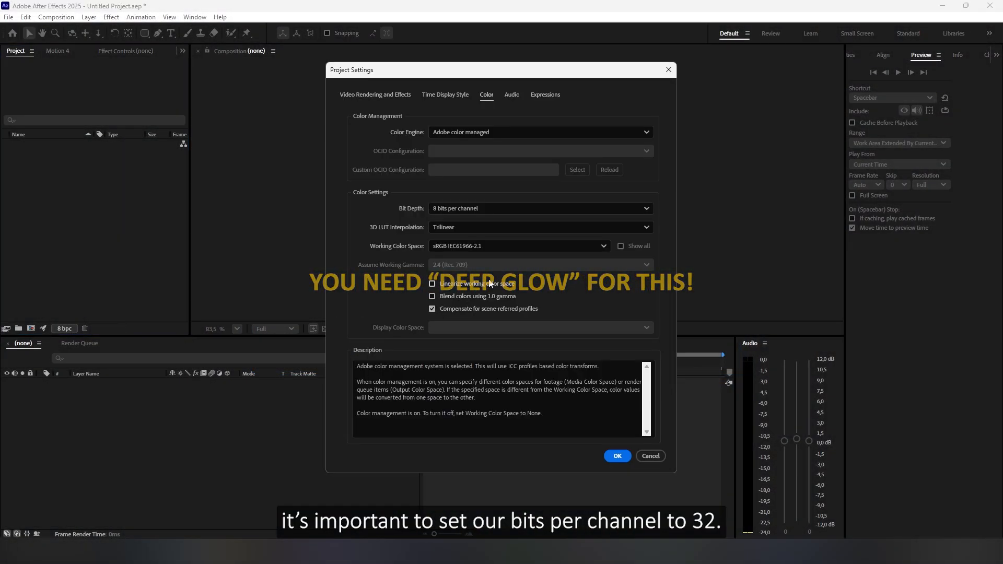
Set the project bit depth to 32 bits per channel (float) in Project Settings
{"action": "left_click", "coordinate": [540, 207]}
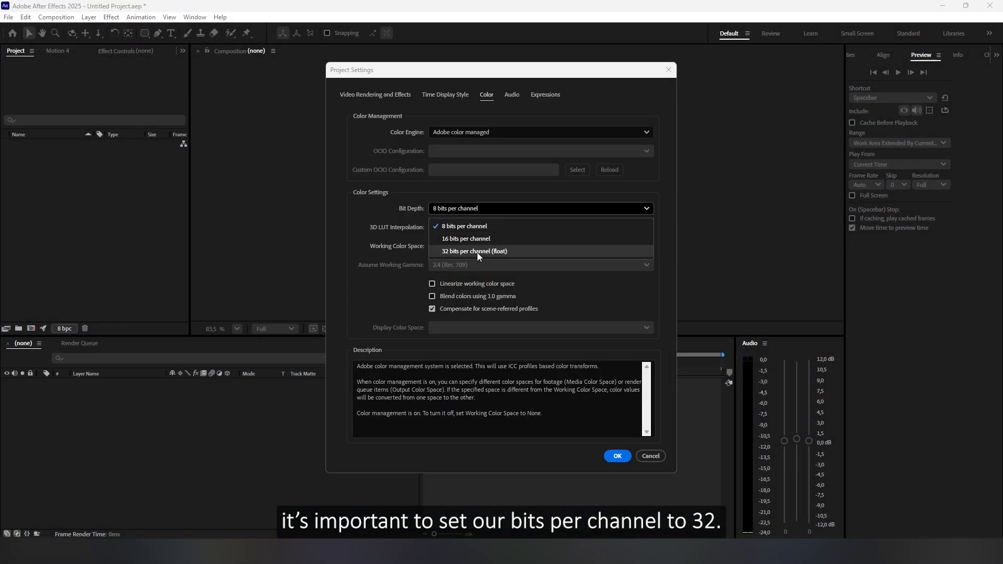
{"action": "left_click", "coordinate": [474, 251]}
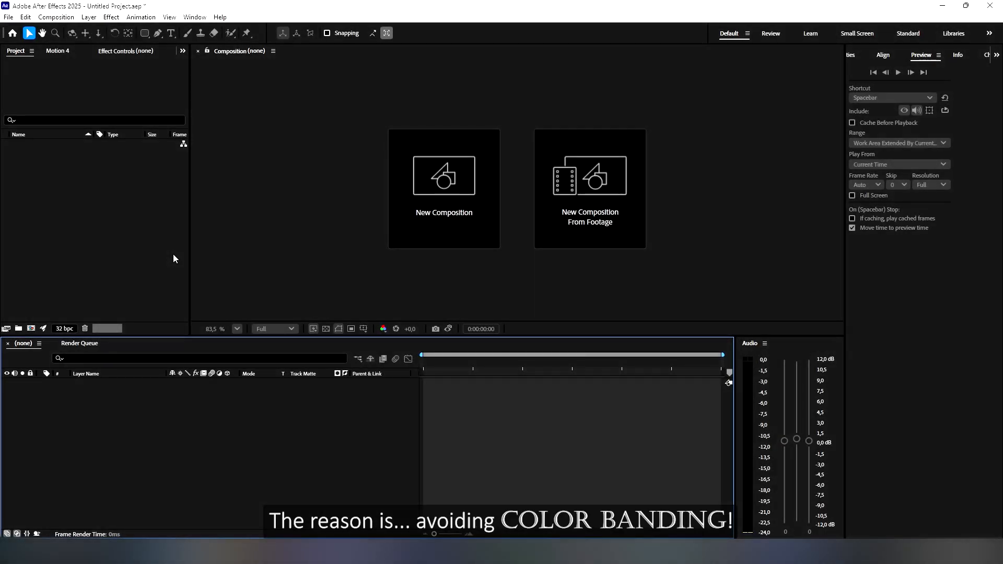
Create a new 1920x1080 composition named main at 60 fps
{"action": "left_click", "coordinate": [443, 188]}
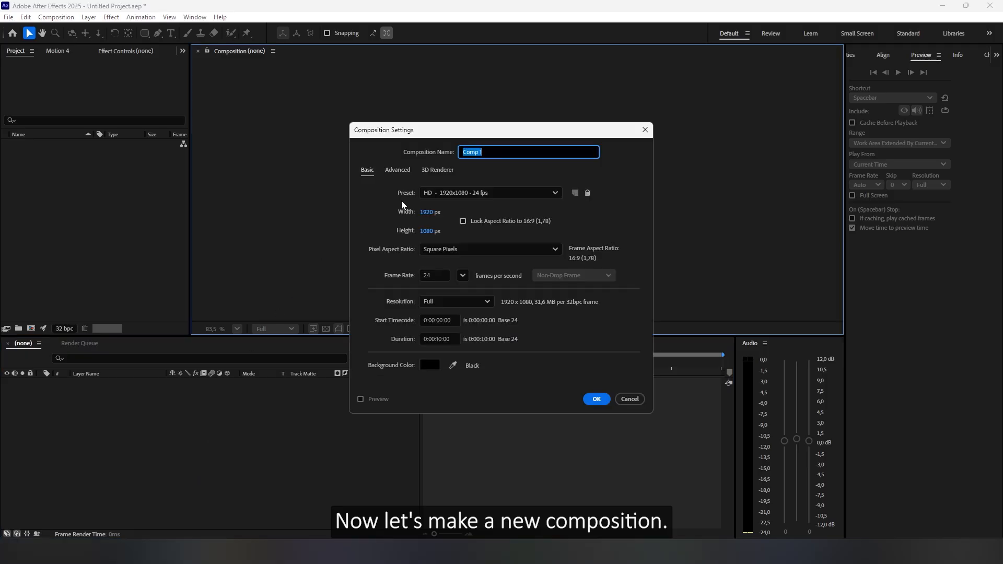
{"action": "type", "text": "mai"}
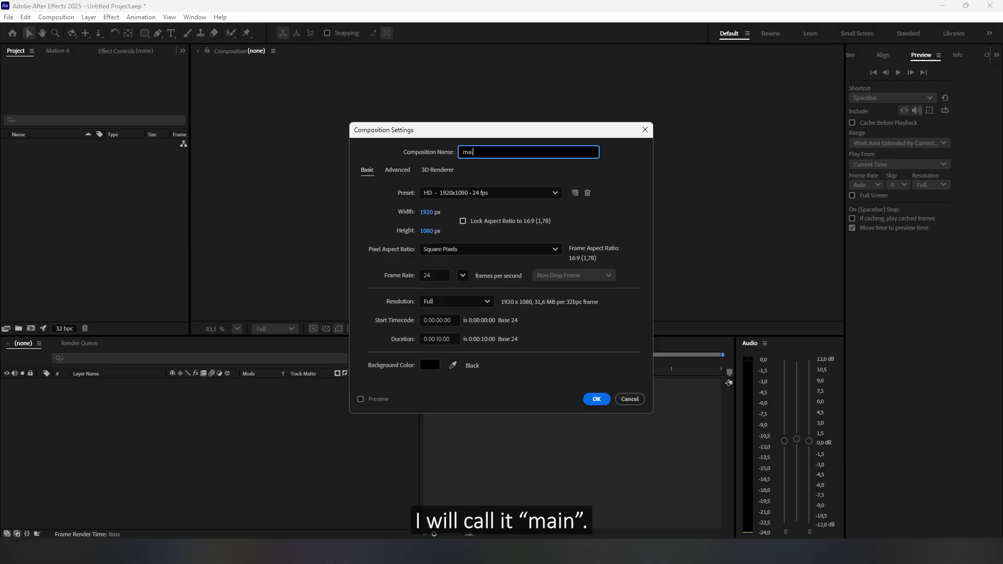
{"action": "left_click", "coordinate": [462, 276]}
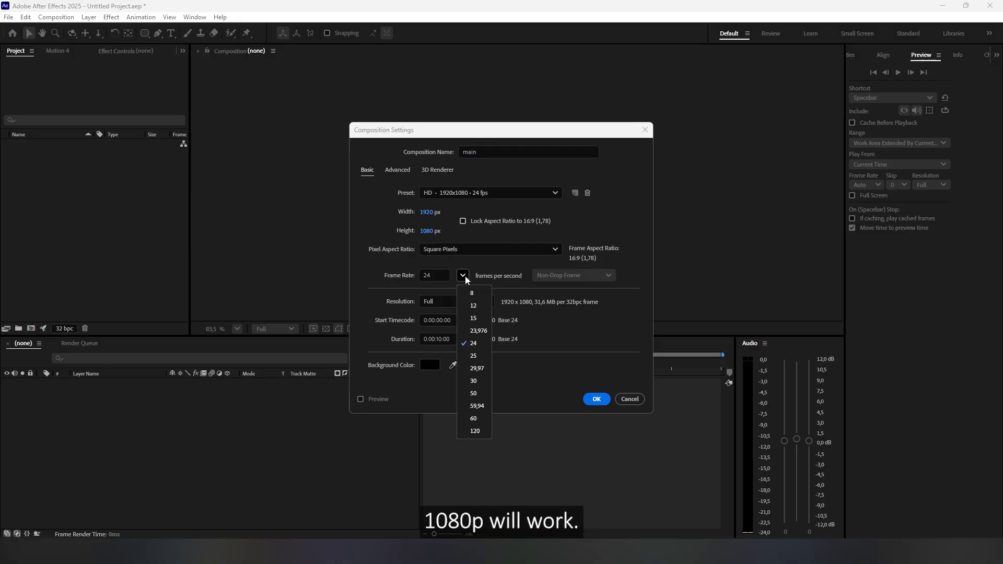
{"action": "left_click", "coordinate": [473, 417]}
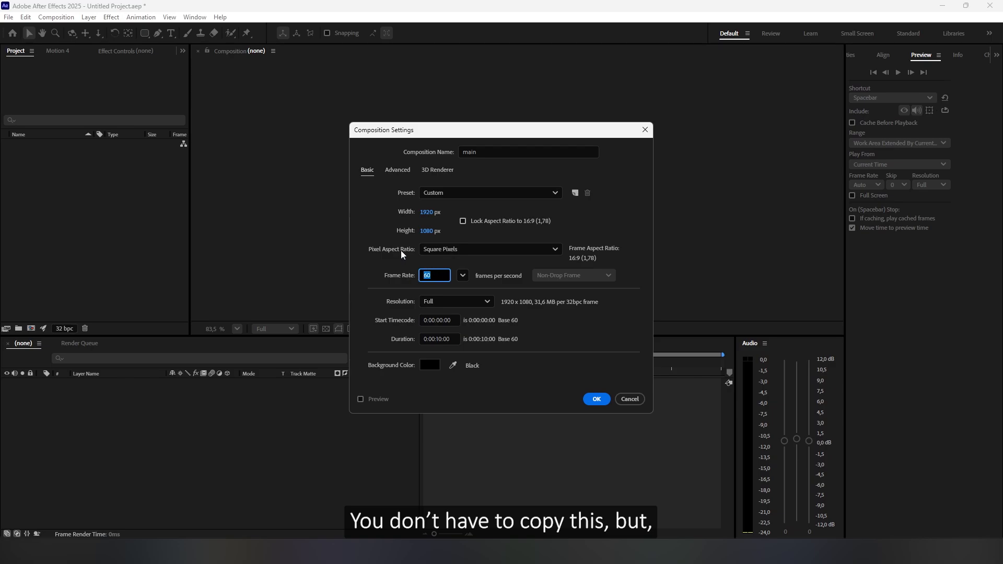
{"action": "left_click", "coordinate": [596, 399]}
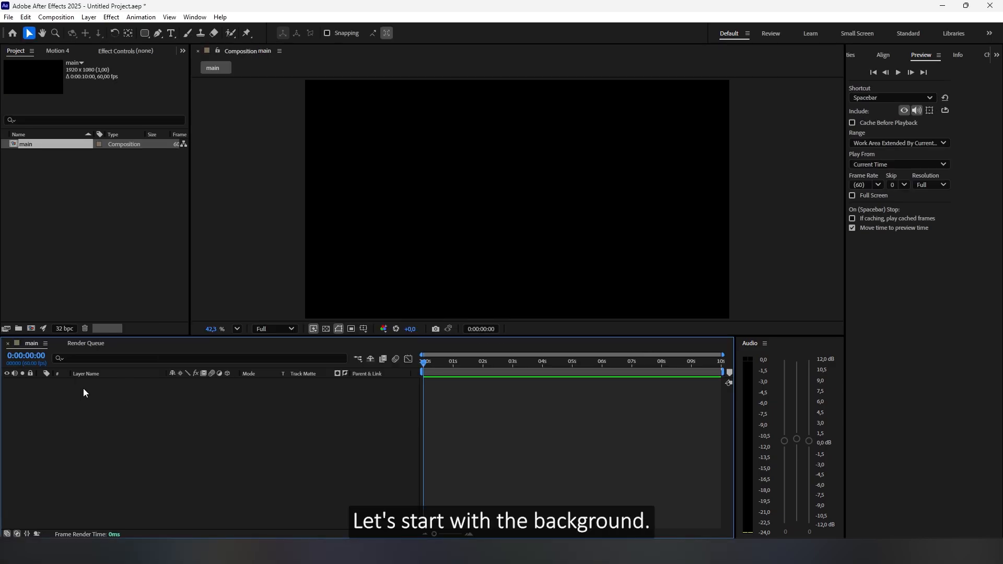
Add a bg solid with a radial Gradient Ramp starting at the composition centre
{"action": "right_click", "coordinate": [86, 393]}
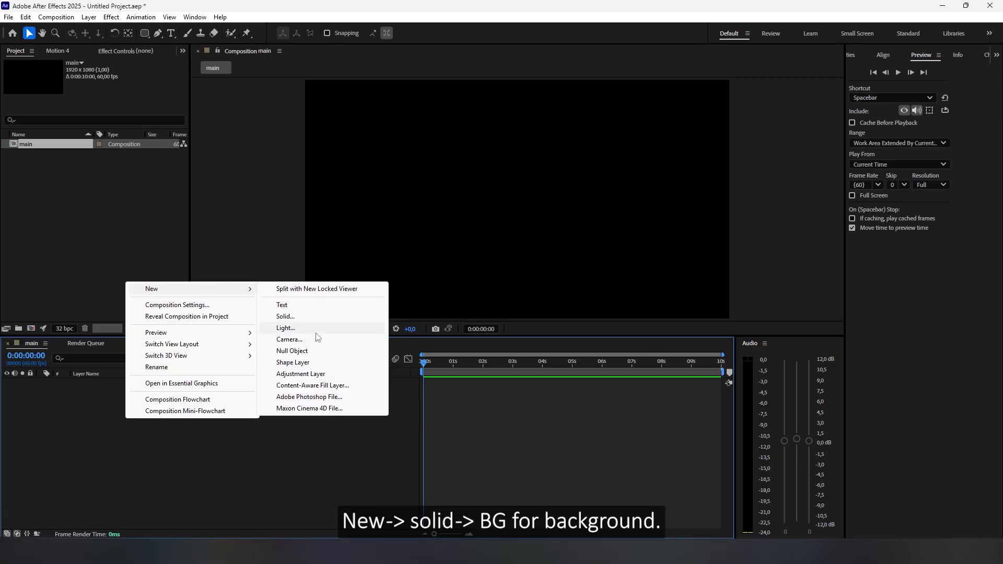
{"action": "left_click", "coordinate": [285, 315]}
{"action": "type", "text": "bg"}
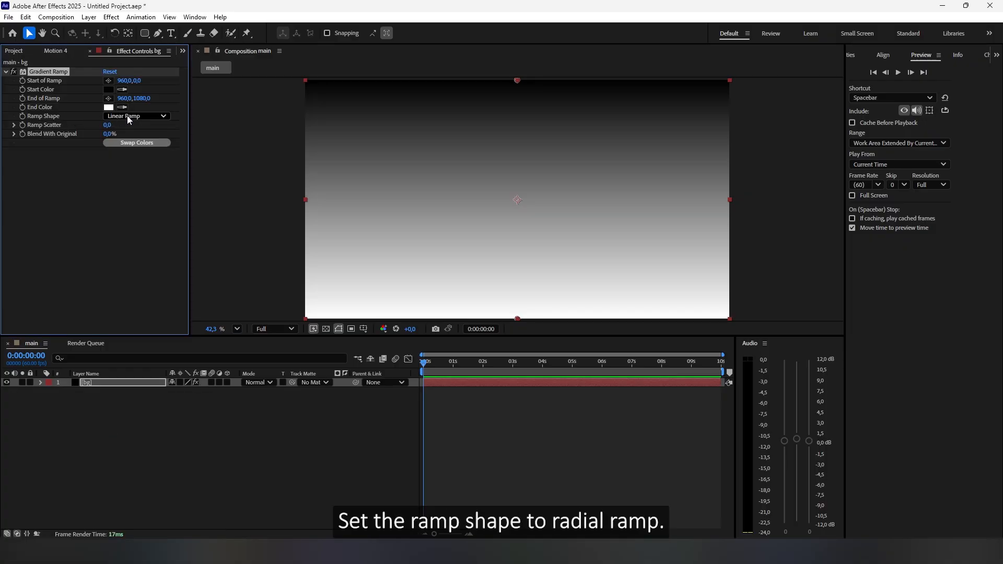
{"action": "left_click", "coordinate": [136, 114]}
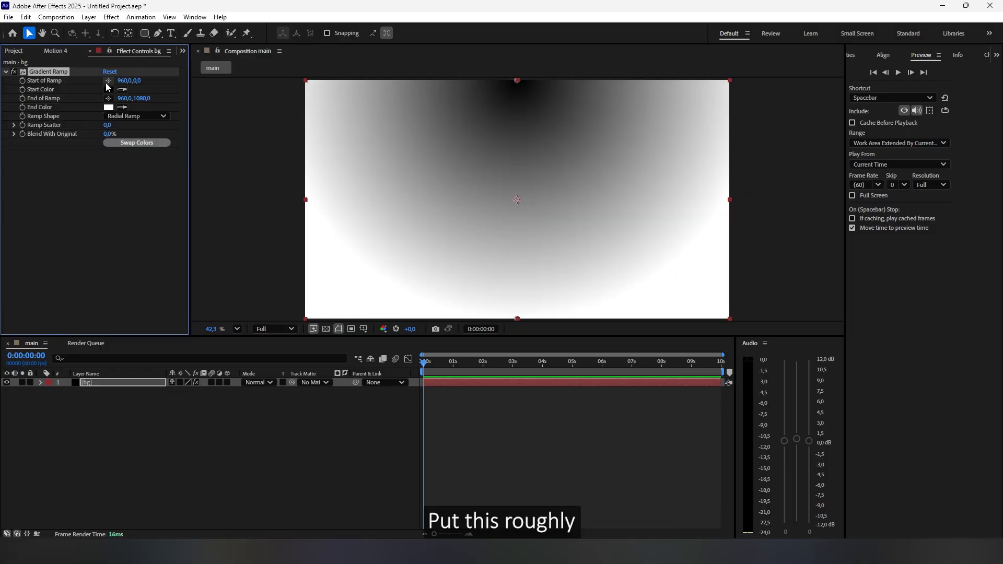
{"action": "left_click_drag", "start_coordinate": [517, 80], "coordinate": [517, 201]}
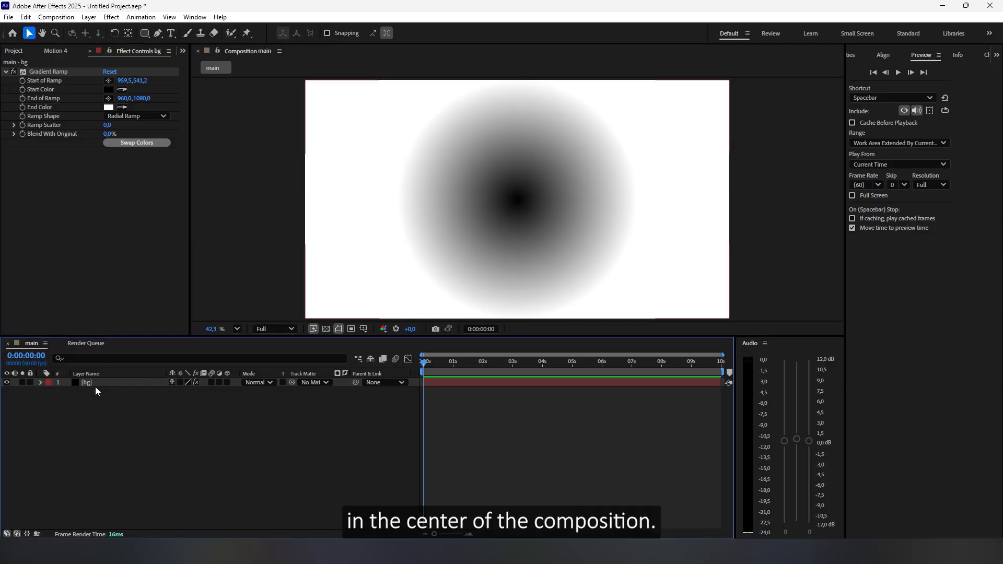
Give the bg gradient a bright blue start colour fading to dark edges
{"action": "left_click", "coordinate": [85, 382]}
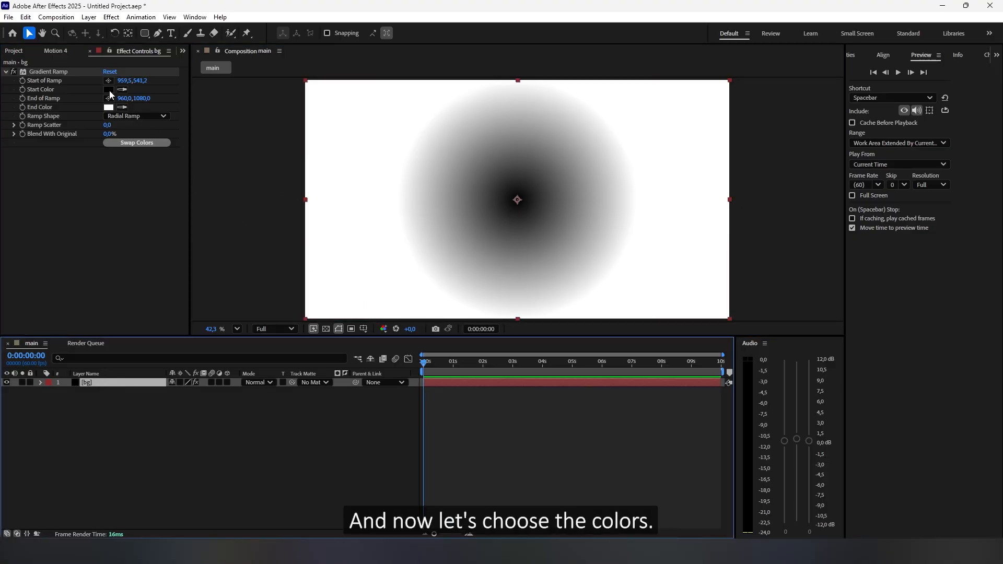
{"action": "left_click", "coordinate": [109, 90]}
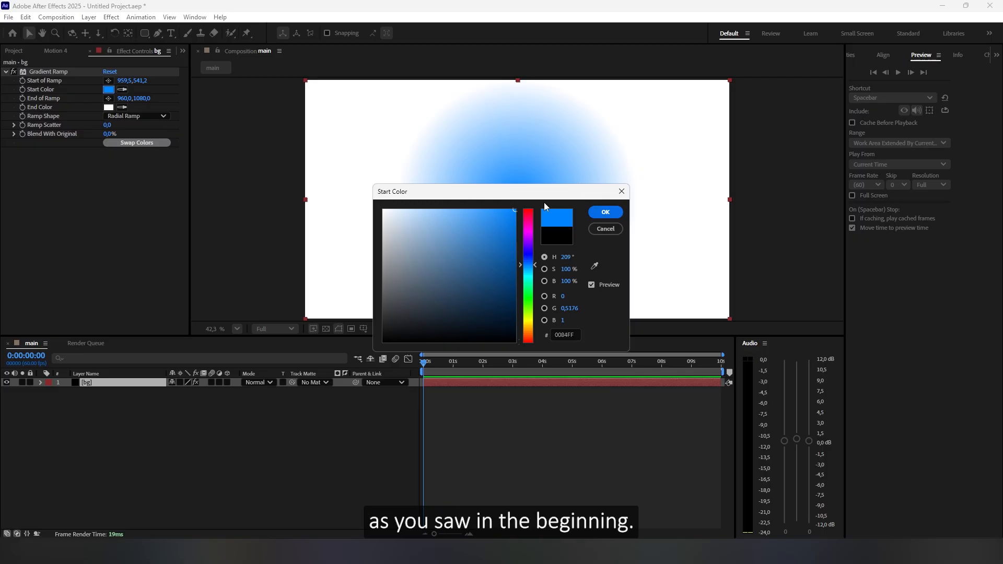
{"action": "left_click", "coordinate": [604, 211]}
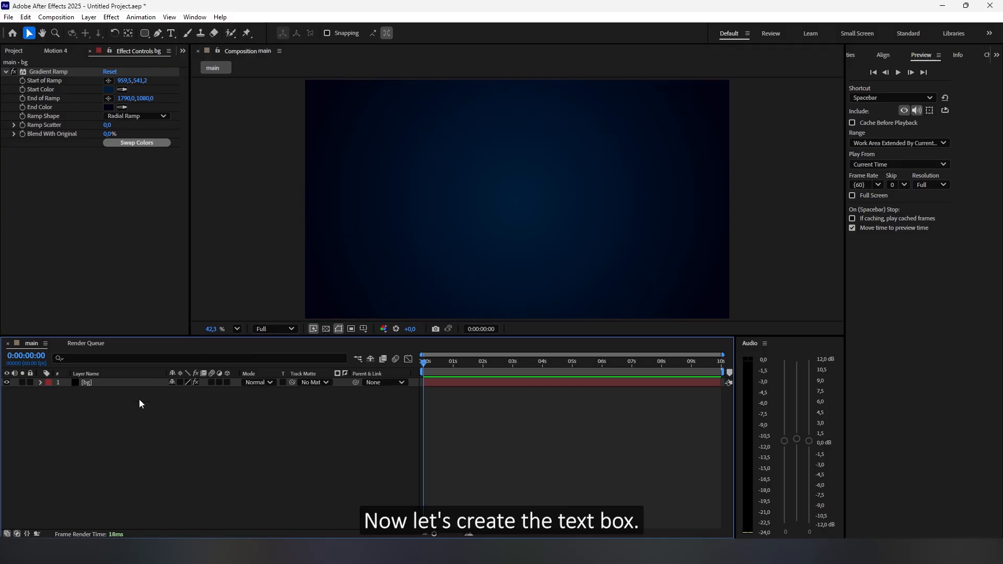
{"action": "mouse_move", "coordinate": [139, 414]}
{"action": "type", "text": "whatever"}
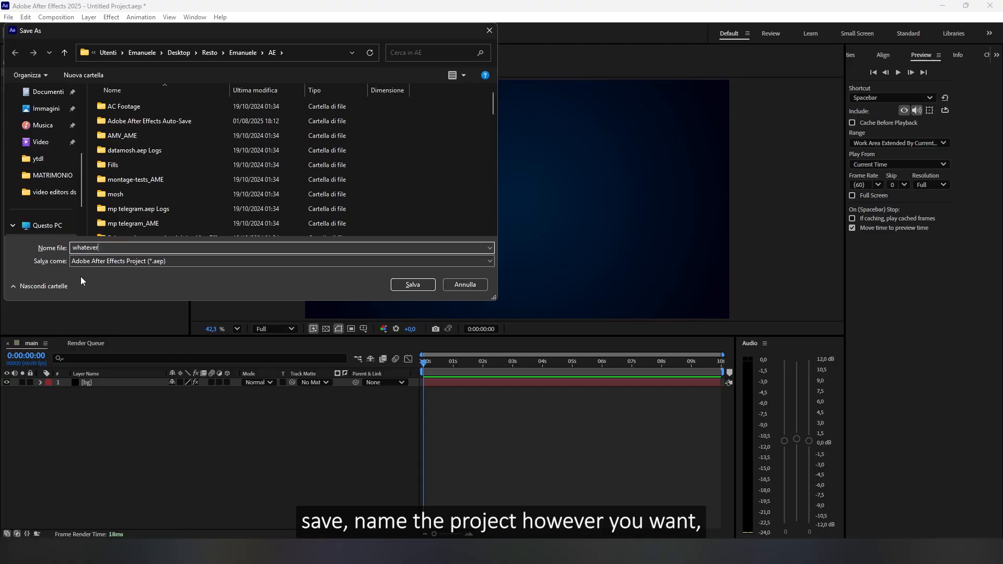
Save the project as whatever.aep in the AE folder
{"action": "left_click", "coordinate": [412, 284]}
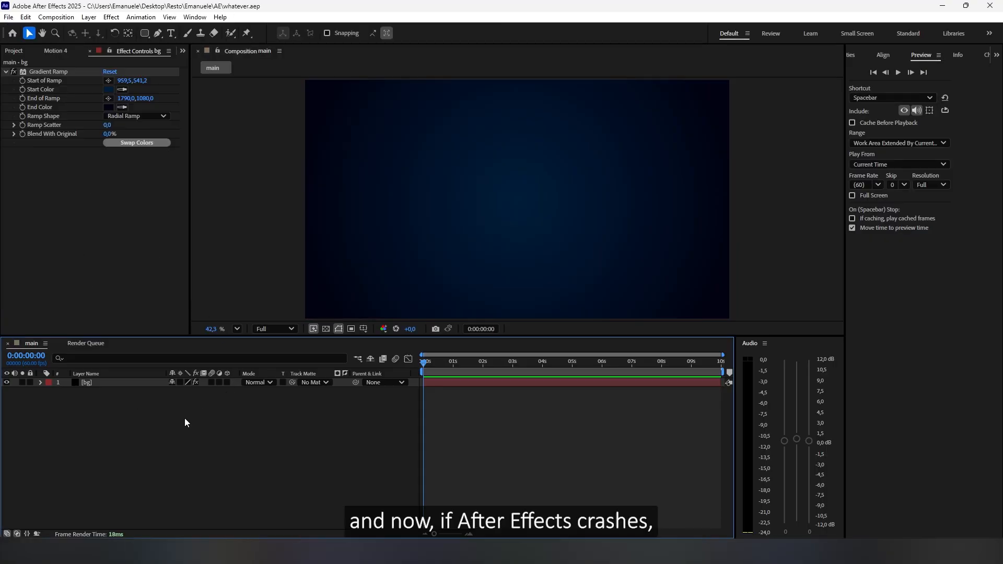
{"action": "mouse_move", "coordinate": [178, 420]}
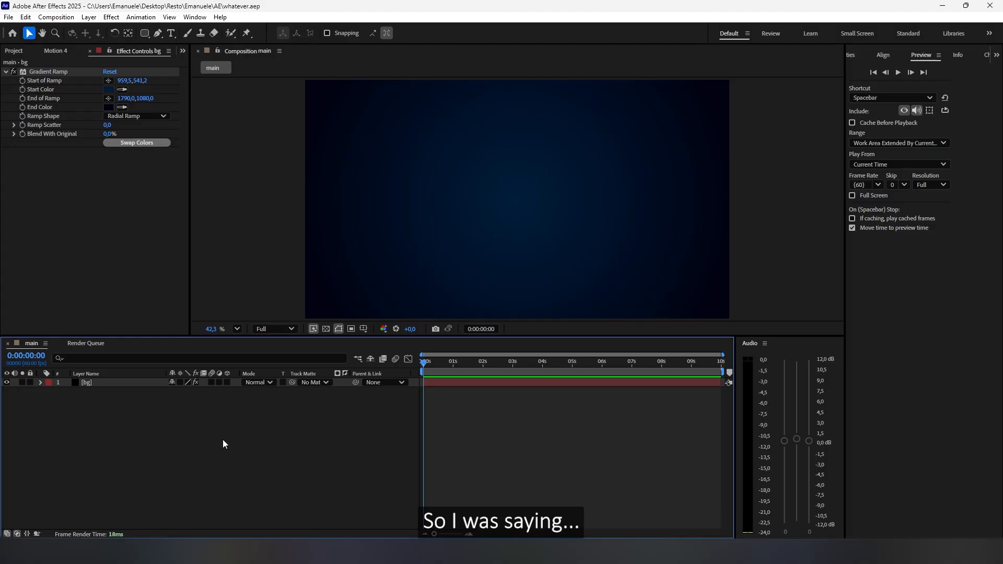
Draw a rounded rectangle box and align it to the composition centre
{"action": "left_click", "coordinate": [151, 32]}
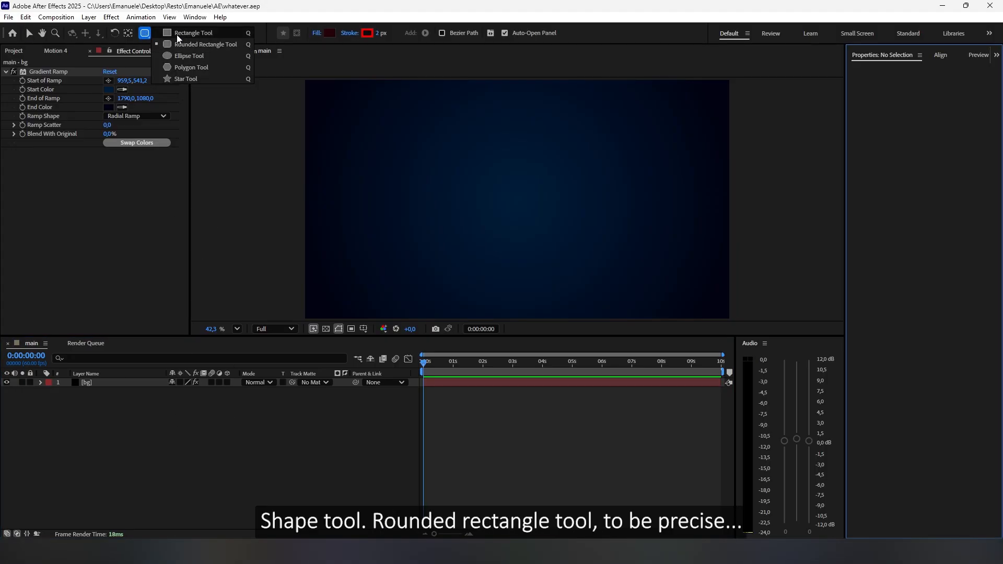
{"action": "mouse_move", "coordinate": [211, 48]}
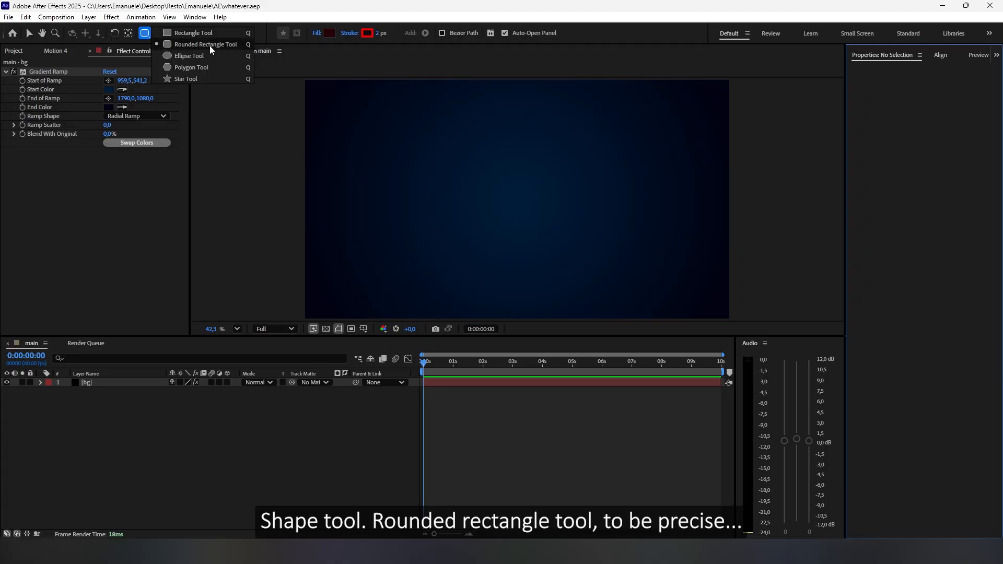
{"action": "left_click_drag", "start_coordinate": [465, 181], "coordinate": [589, 219]}
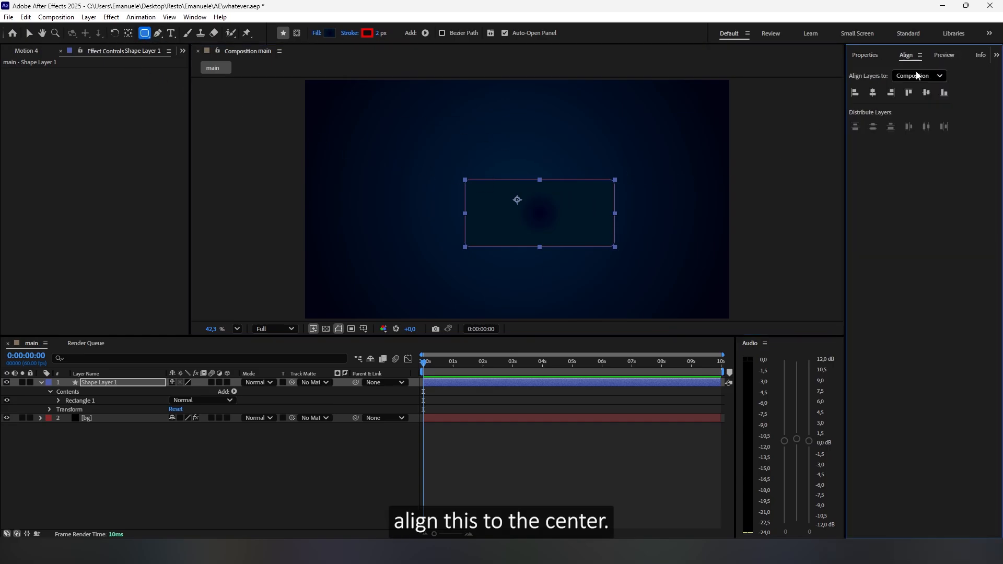
{"action": "left_click", "coordinate": [32, 33]}
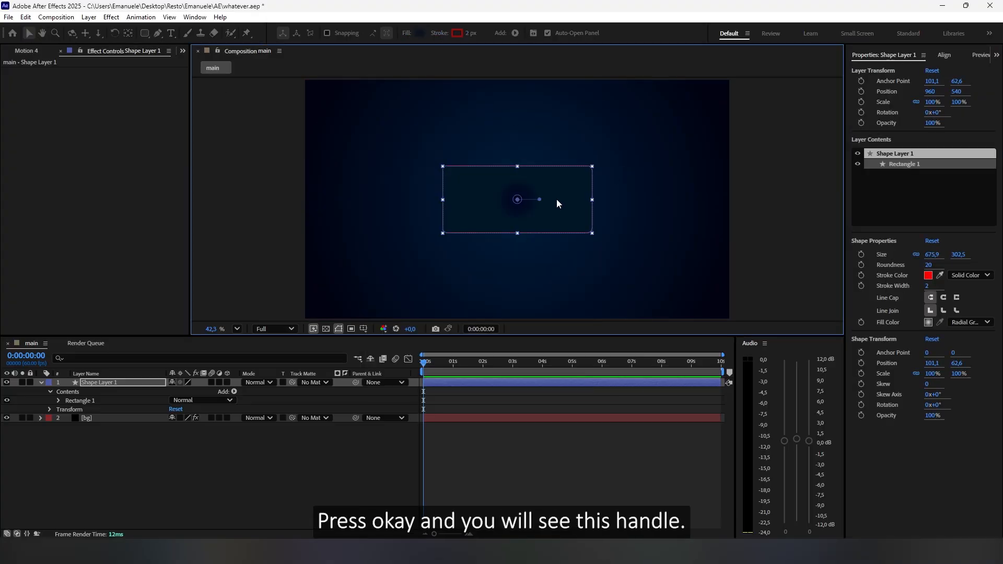
Give the box a spread-out dark navy radial gradient fill and a bright blue stroke
{"action": "left_click_drag", "start_coordinate": [539, 199], "coordinate": [568, 204]}
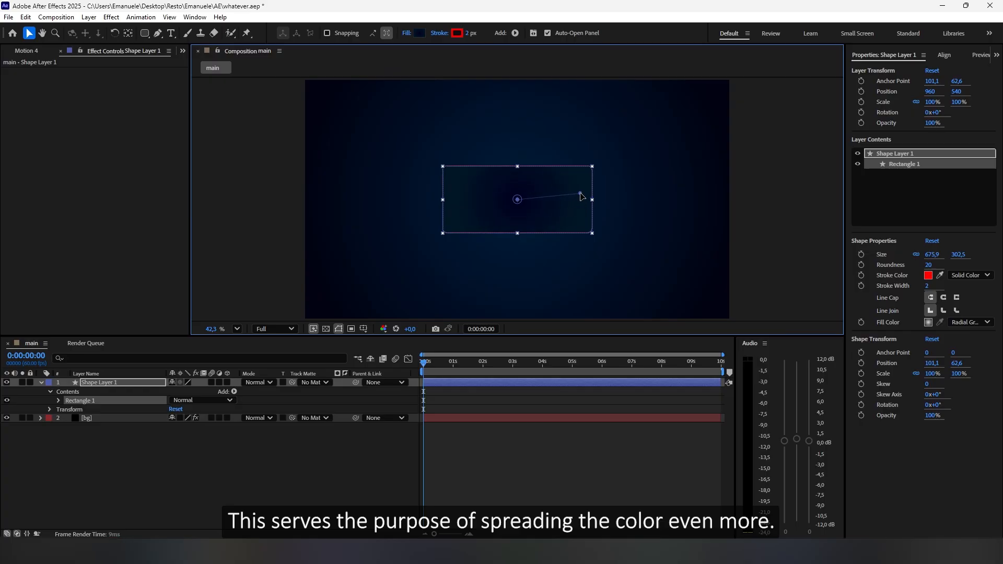
{"action": "left_click", "coordinate": [928, 321]}
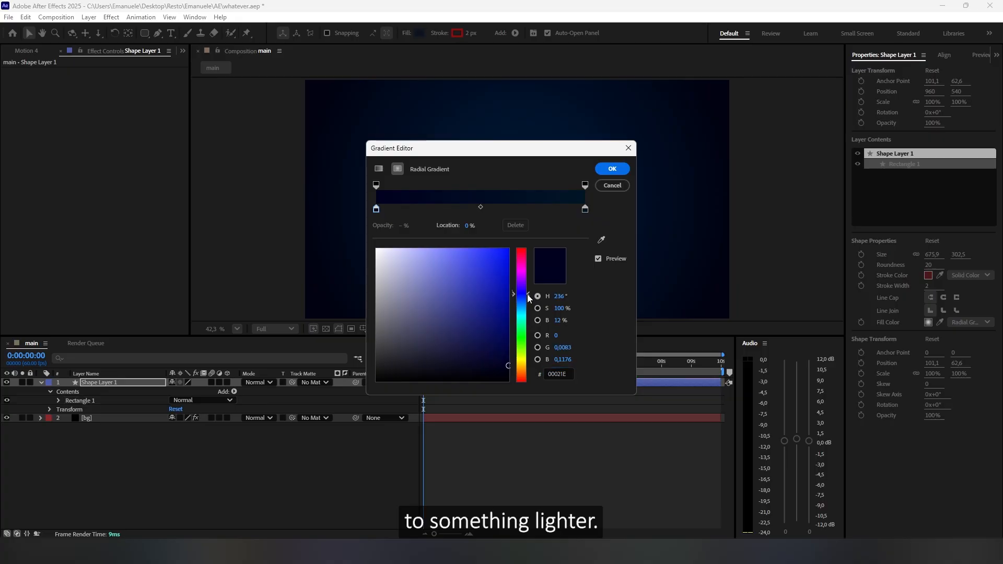
{"action": "left_click", "coordinate": [612, 169]}
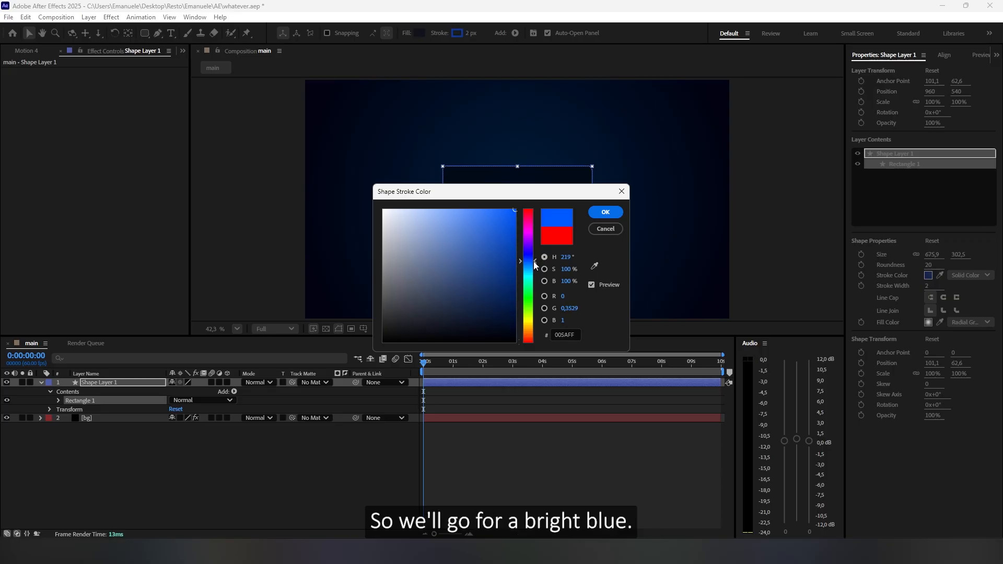
{"action": "left_click", "coordinate": [604, 212]}
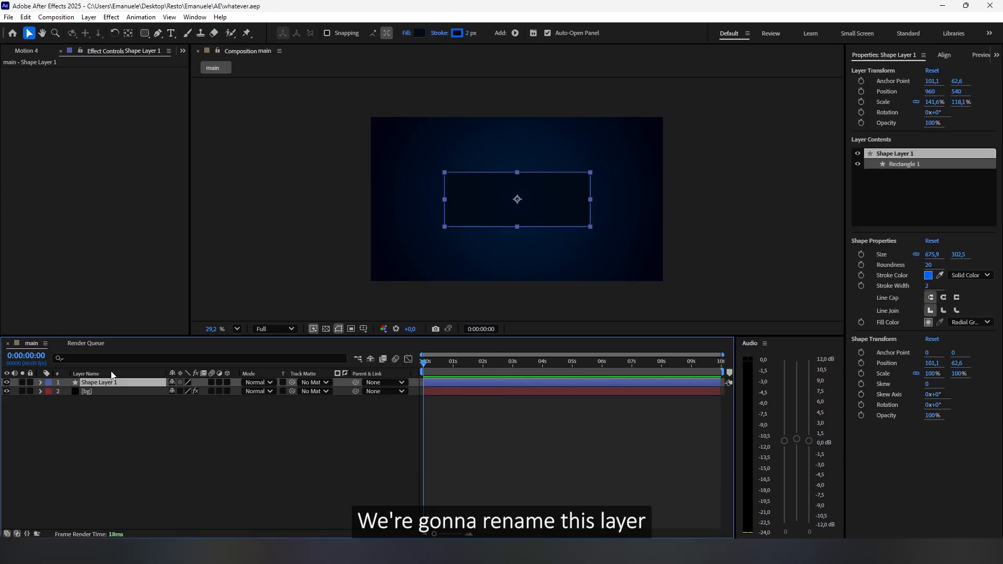
Name the layers box and shine and remove the shine layer's stroke
{"action": "type", "text": "box"}
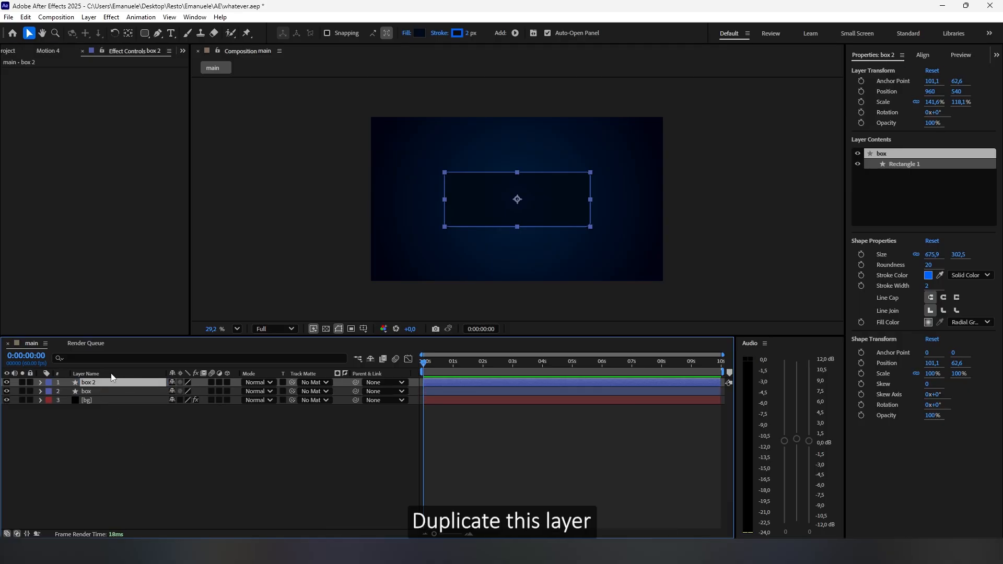
{"action": "double_click", "coordinate": [88, 382]}
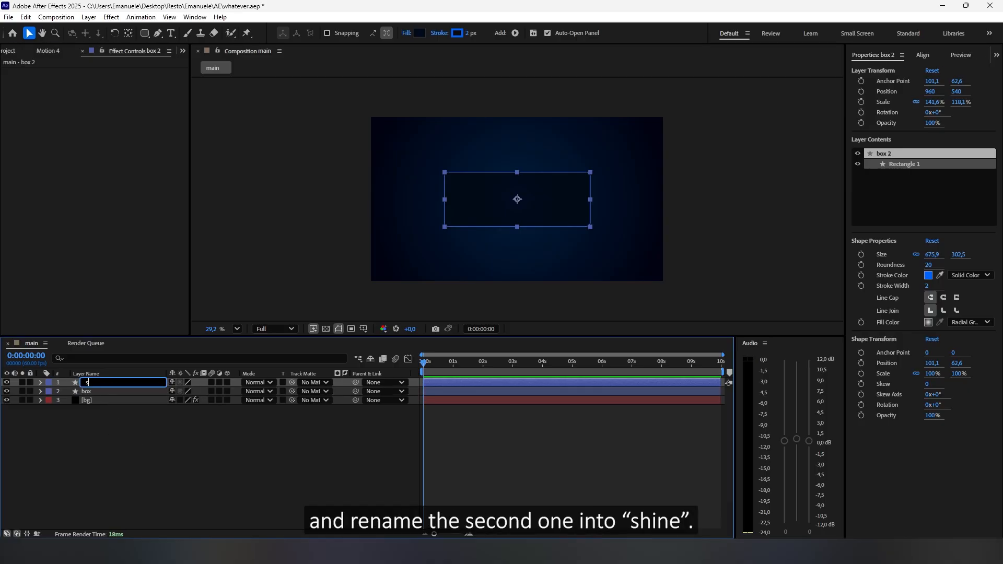
{"action": "key", "text": "Enter"}
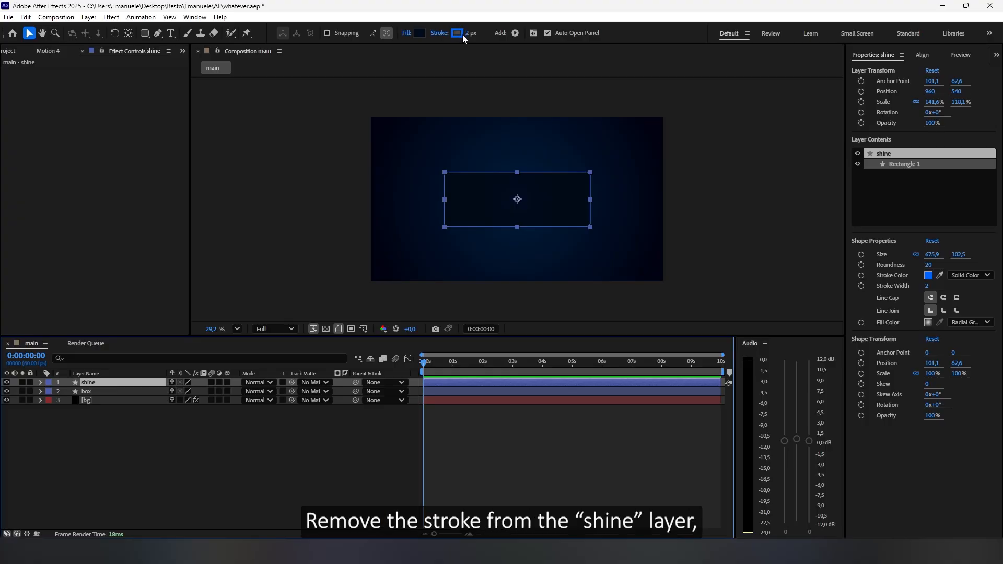
{"action": "left_click", "coordinate": [985, 275]}
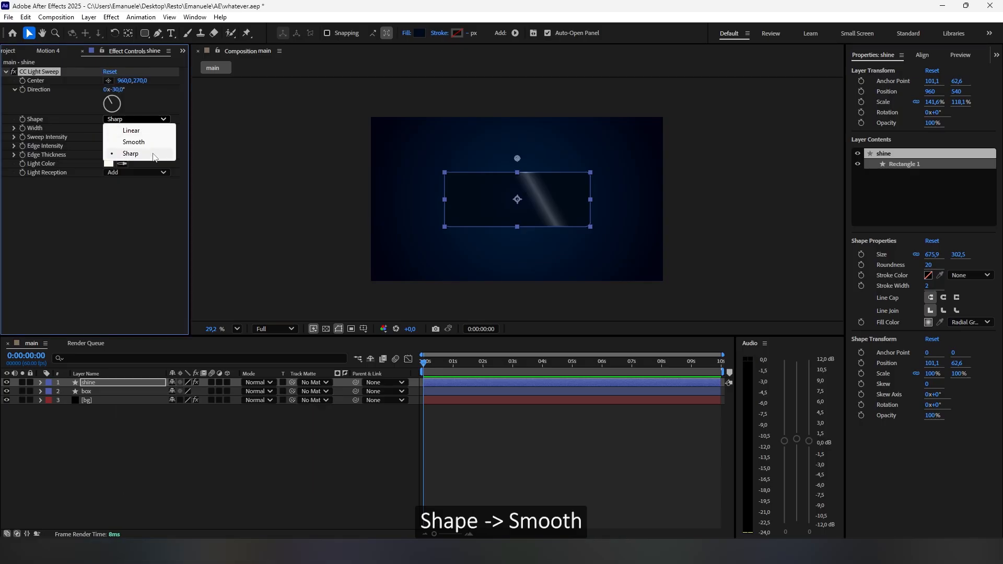
Set shine's CC Light Sweep to Shape Smooth, Light Reception Cutout, and pick its colour
{"action": "left_click", "coordinate": [133, 142]}
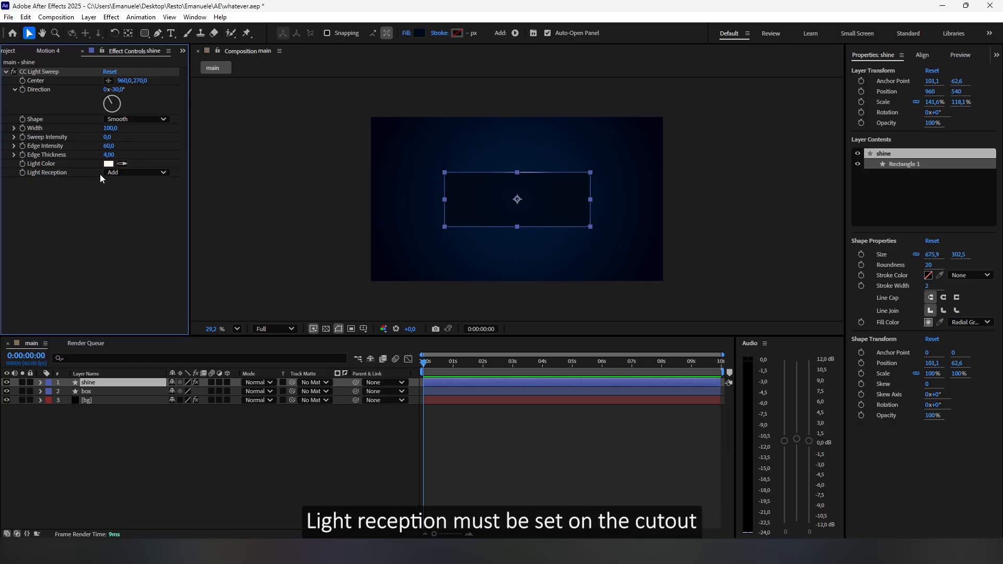
{"action": "left_click", "coordinate": [136, 172]}
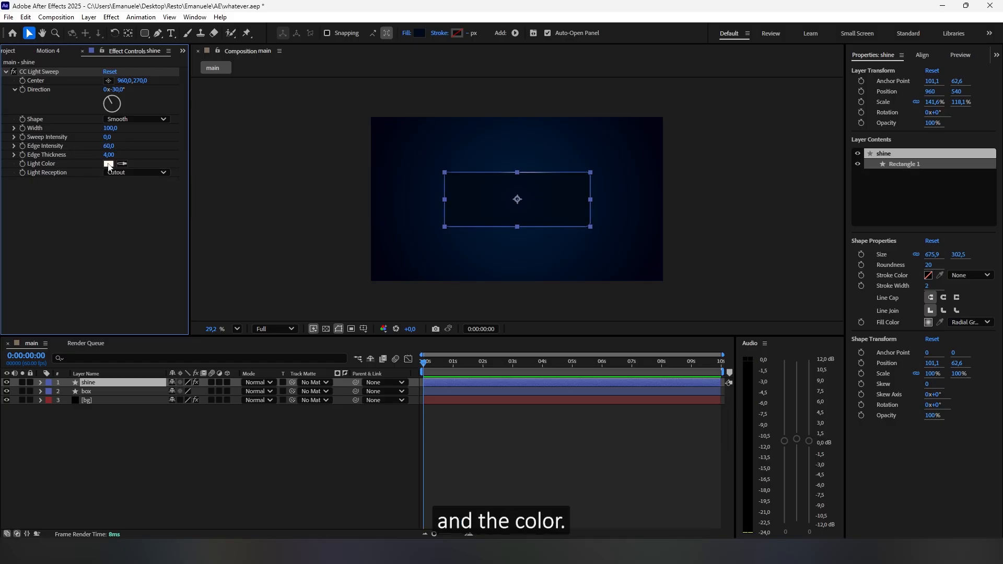
{"action": "left_click", "coordinate": [108, 163]}
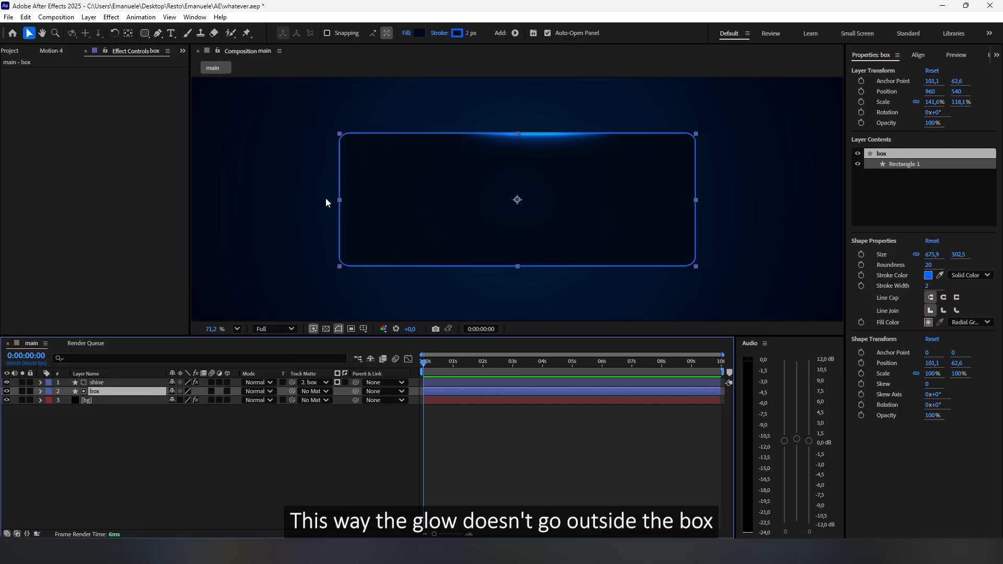
Keep box as shine's track matte and set the box Deep Glow exposure to 0.1
{"action": "left_click", "coordinate": [313, 382]}
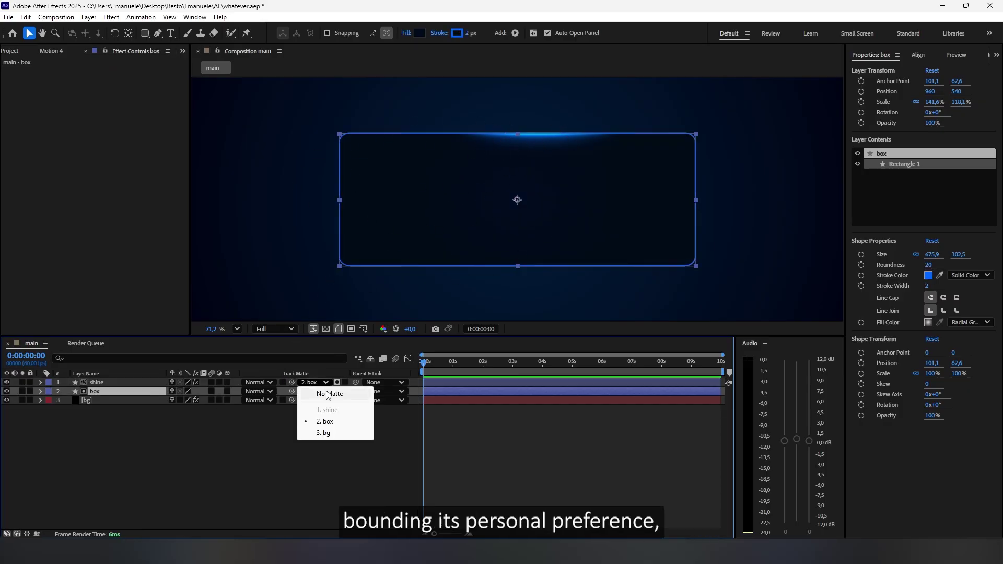
{"action": "left_click", "coordinate": [329, 394]}
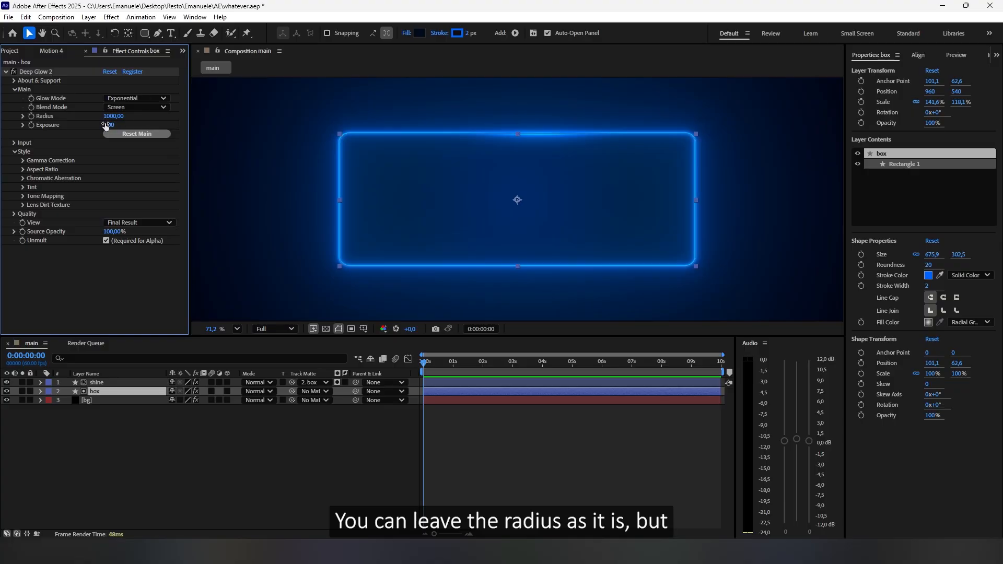
{"action": "left_click", "coordinate": [107, 126]}
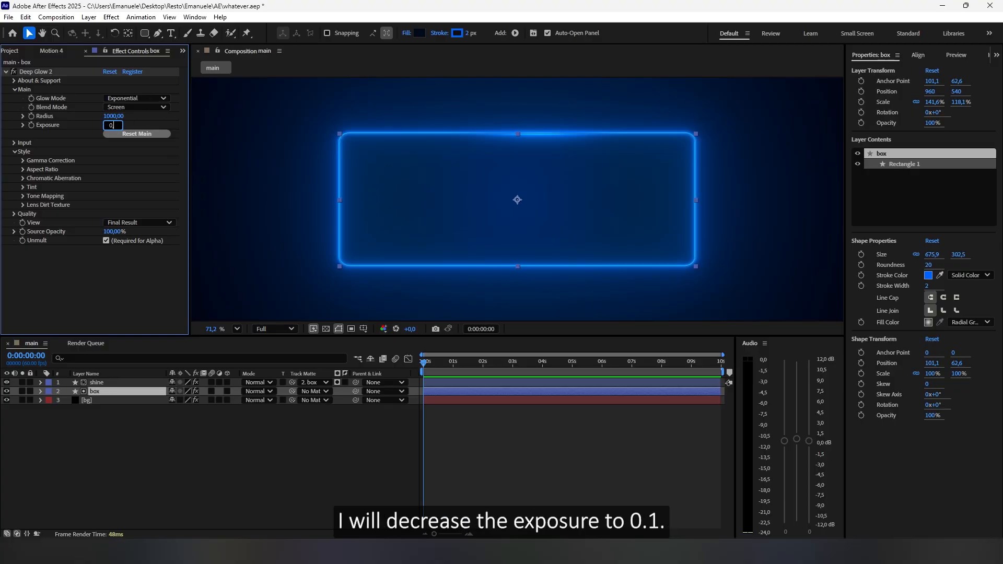
{"action": "type", "text": "0.1"}
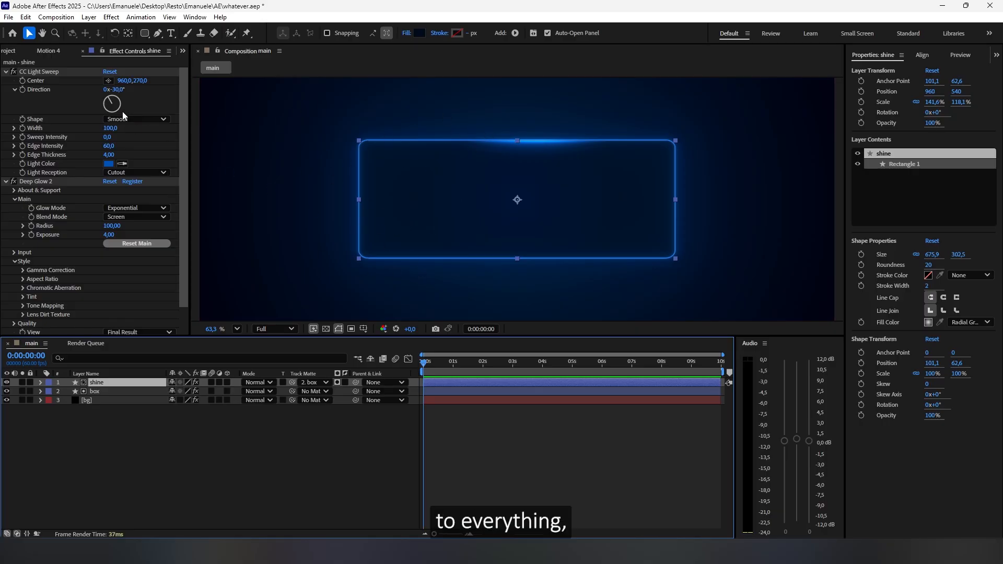
Shift the shine's light sweep colour toward purple-blue
{"action": "left_click", "coordinate": [106, 163]}
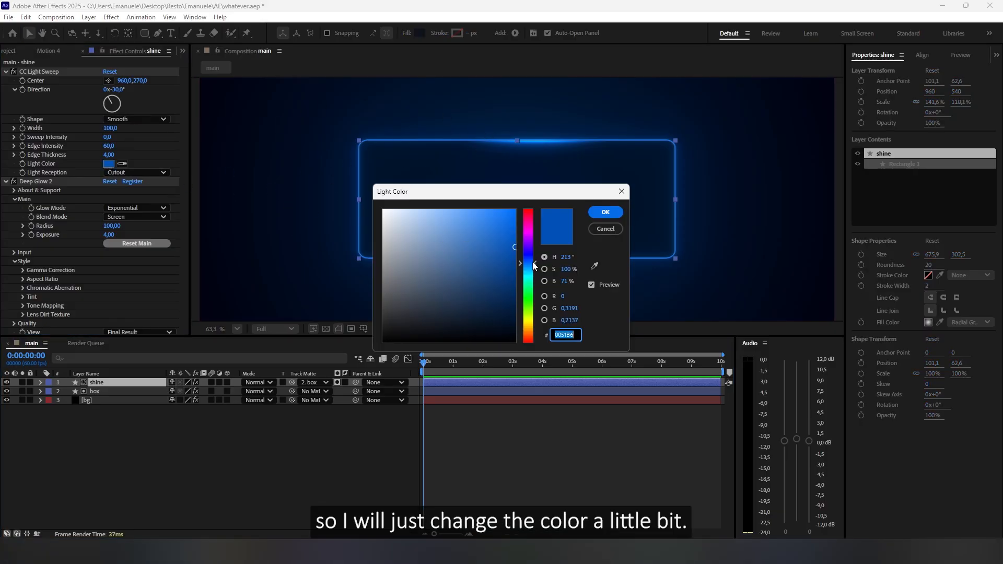
{"action": "left_click", "coordinate": [605, 212]}
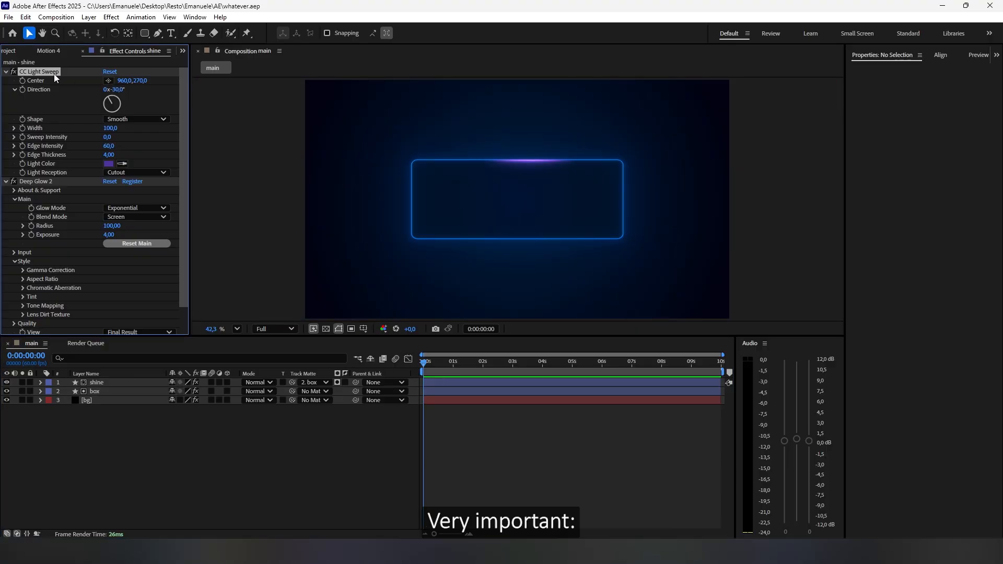
{"action": "left_click", "coordinate": [119, 89]}
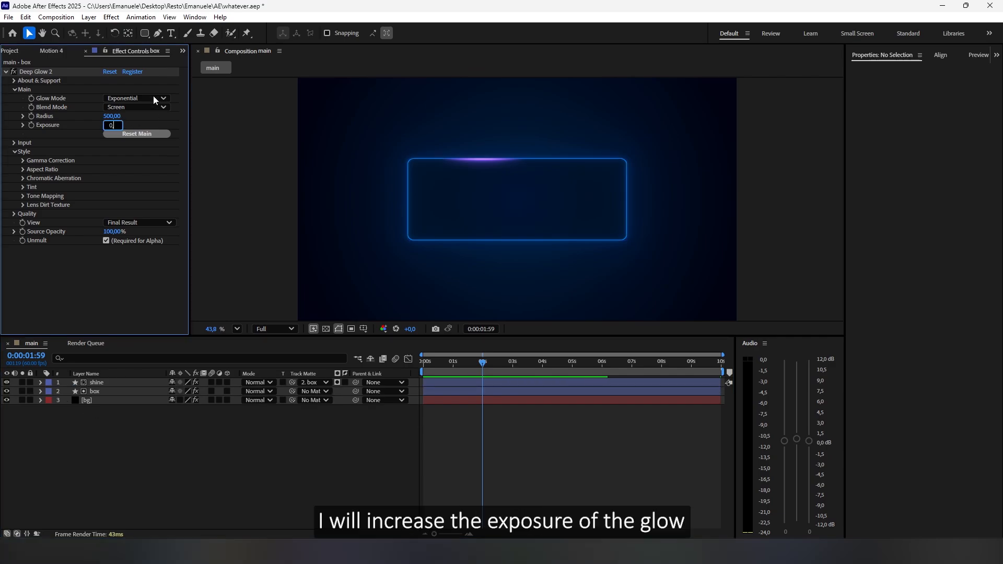
Raise the box Deep Glow exposure to 0.20 and bring up its gradient fill colours
{"action": "type", "text": "0,20"}
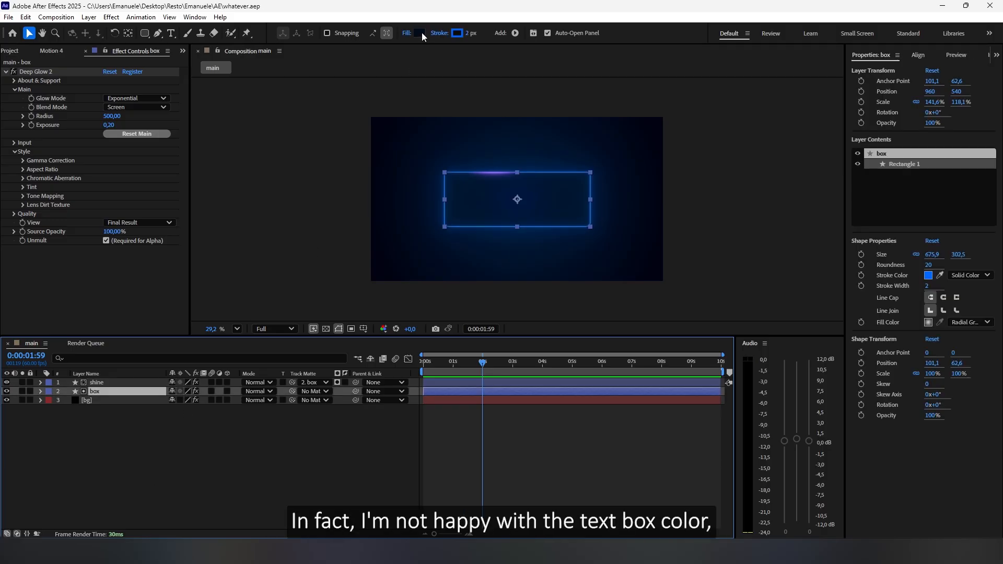
{"action": "left_click", "coordinate": [418, 33]}
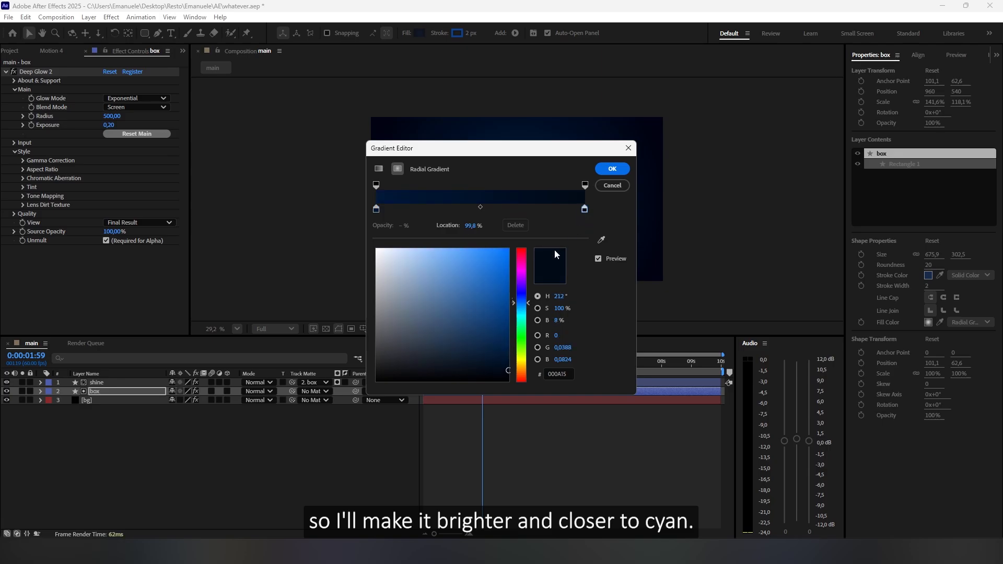
Apply the brighter box fill and add a text layer reading 'slick text box'
{"action": "left_click", "coordinate": [612, 168]}
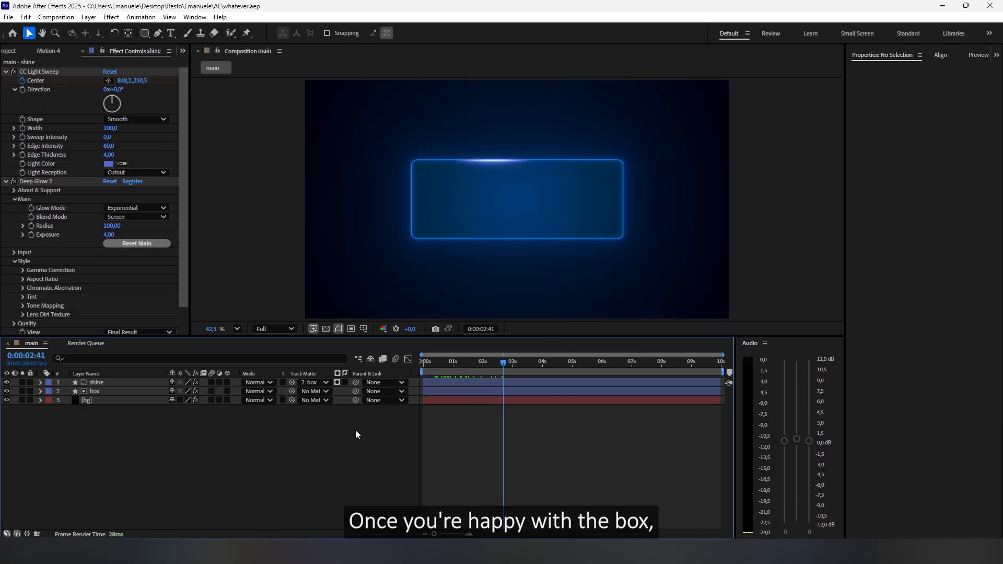
{"action": "right_click", "coordinate": [355, 434]}
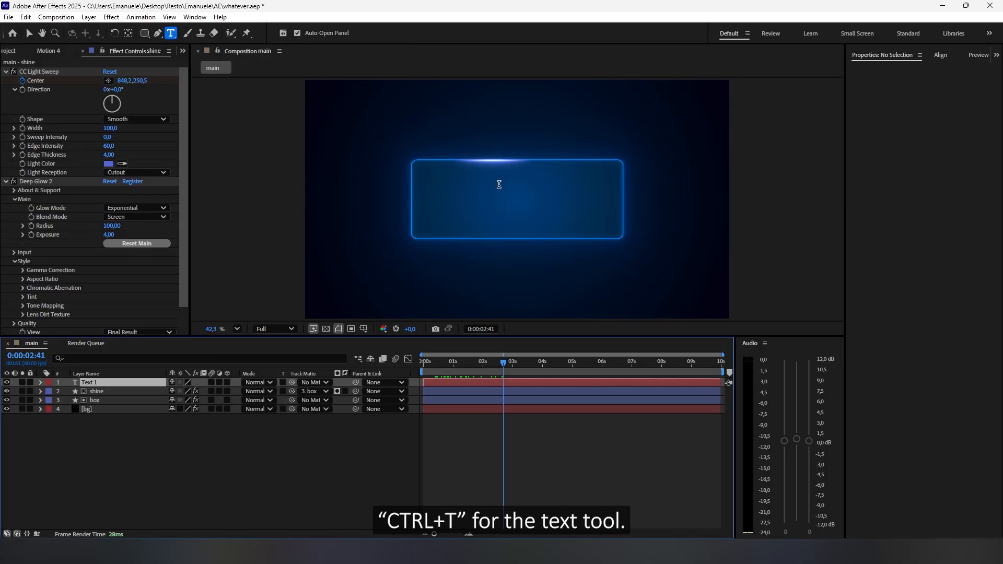
{"action": "type", "text": "slick text box"}
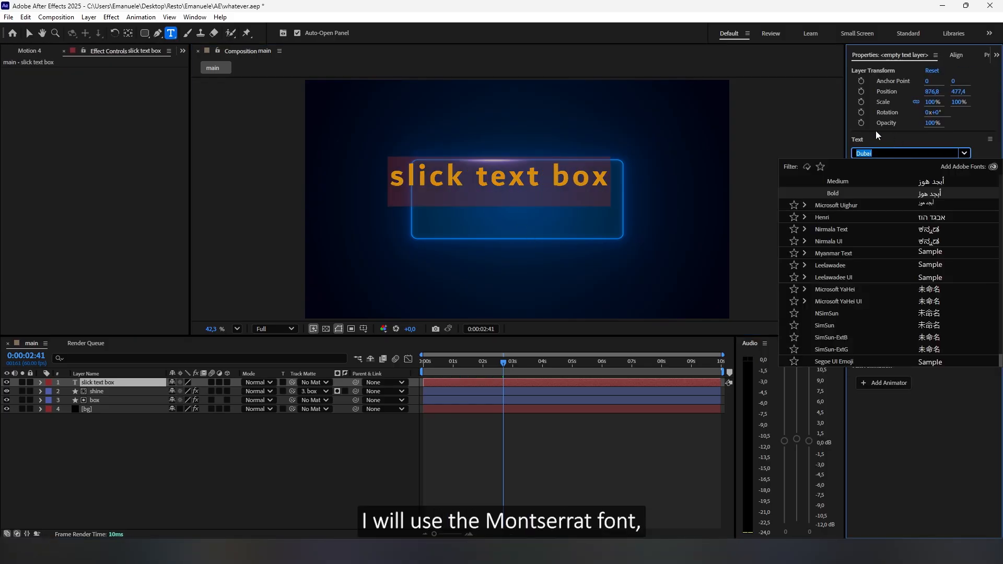
Set the title to Montserrat SemiBold at size 70, centred inside the box
{"action": "type", "text": "monts"}
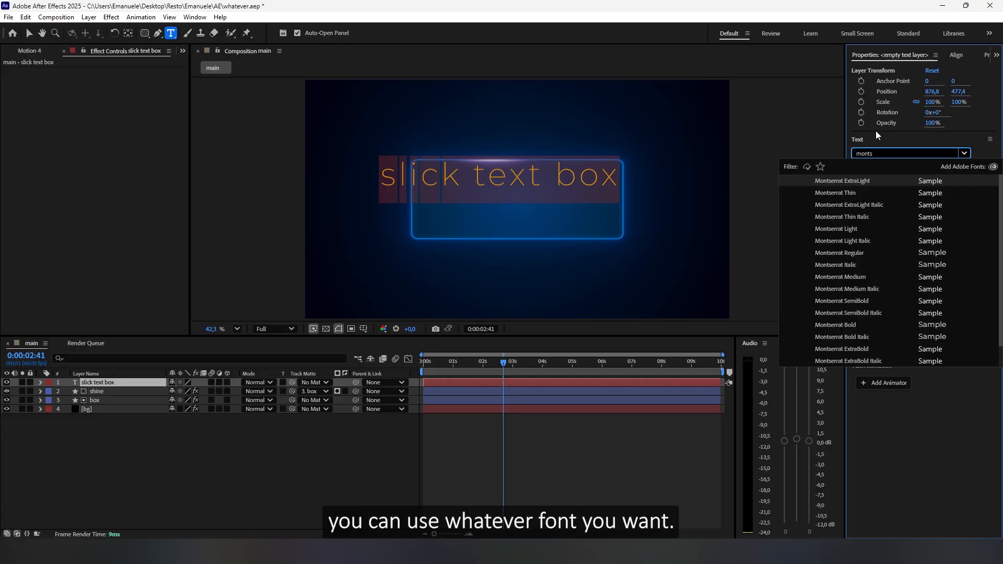
{"action": "left_click", "coordinate": [834, 192]}
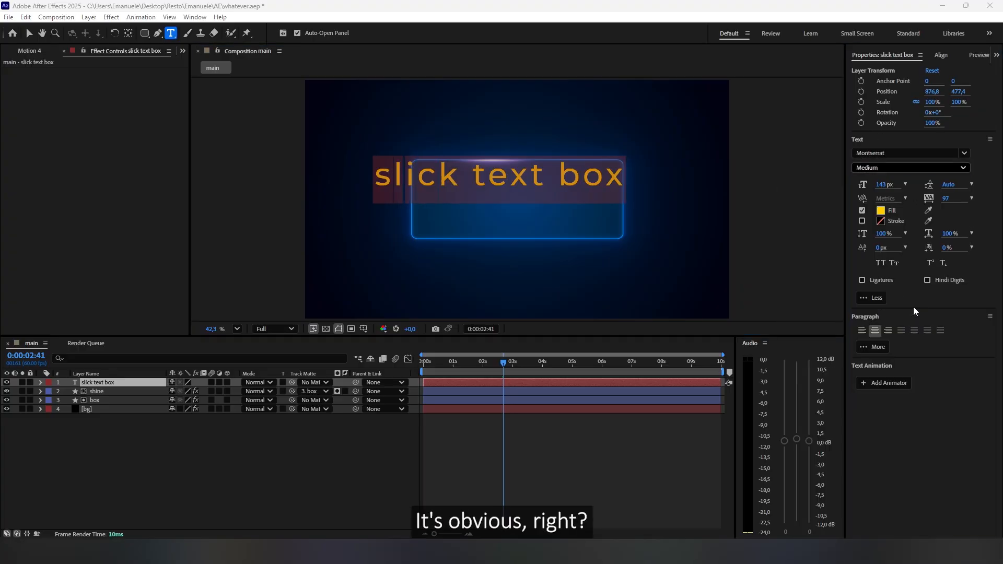
{"action": "left_click", "coordinate": [911, 167]}
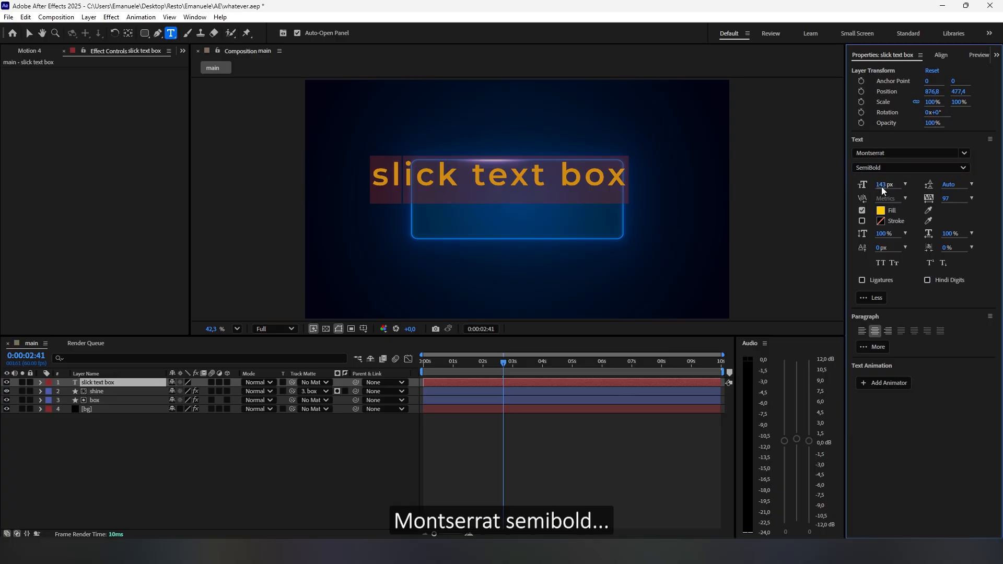
{"action": "type", "text": "70"}
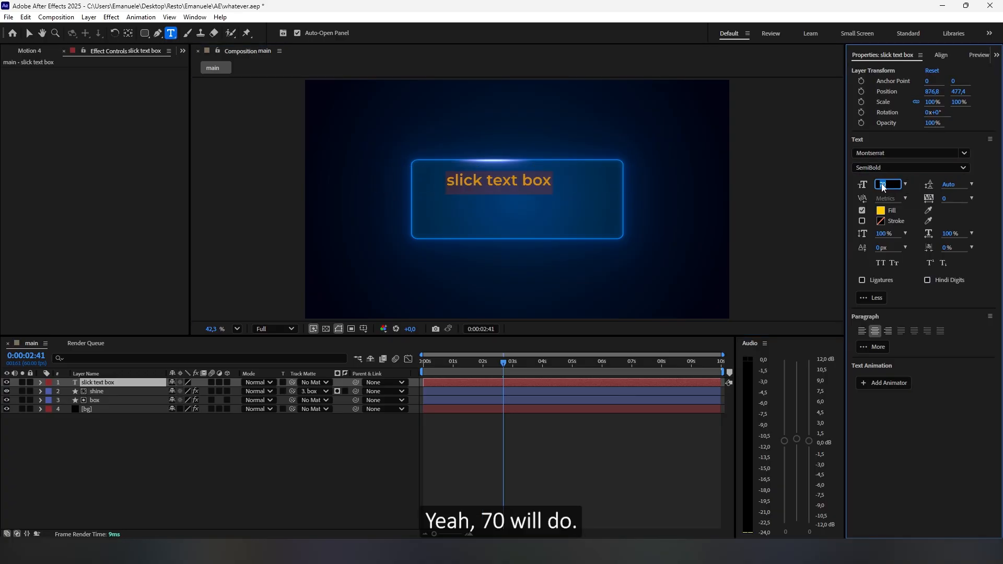
{"action": "type", "text": "70"}
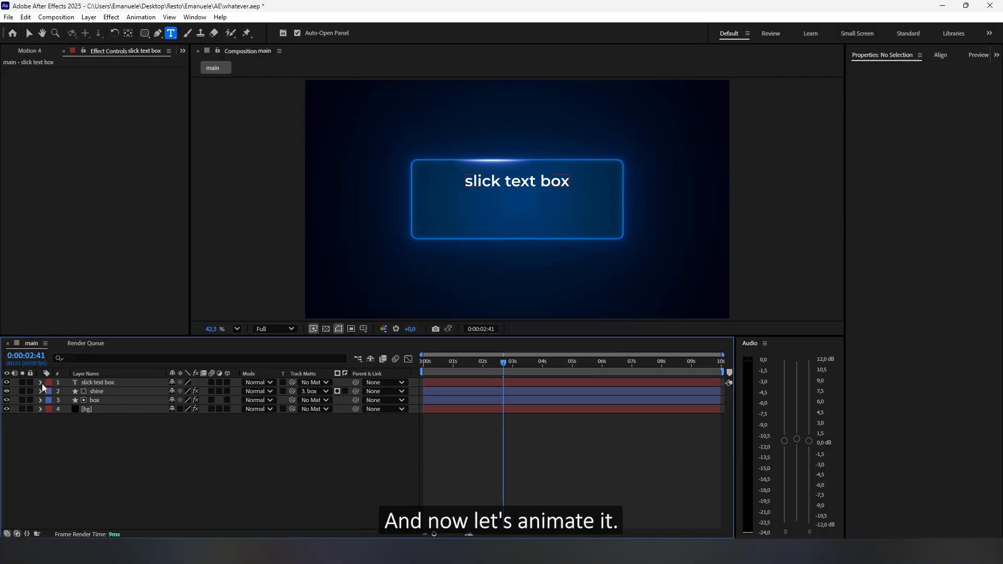
Add Animator 1 to the title with a Position offset of 0,60
{"action": "left_click", "coordinate": [40, 382]}
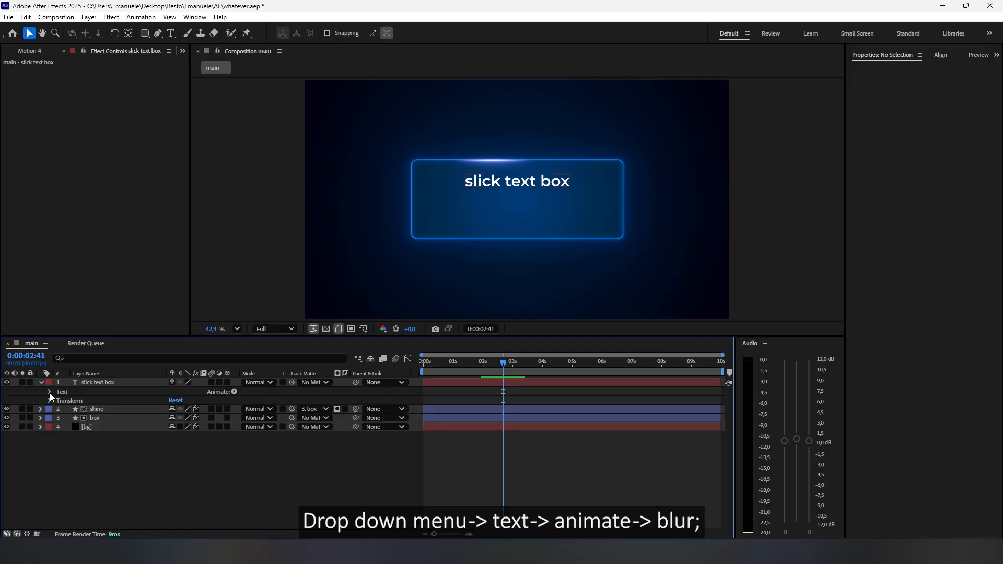
{"action": "left_click", "coordinate": [233, 390]}
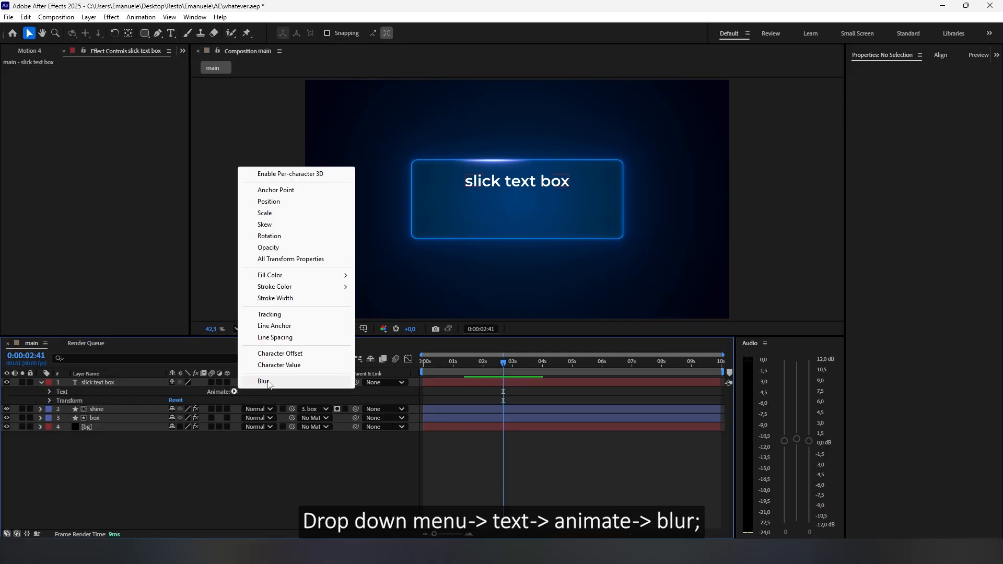
{"action": "left_click", "coordinate": [263, 380]}
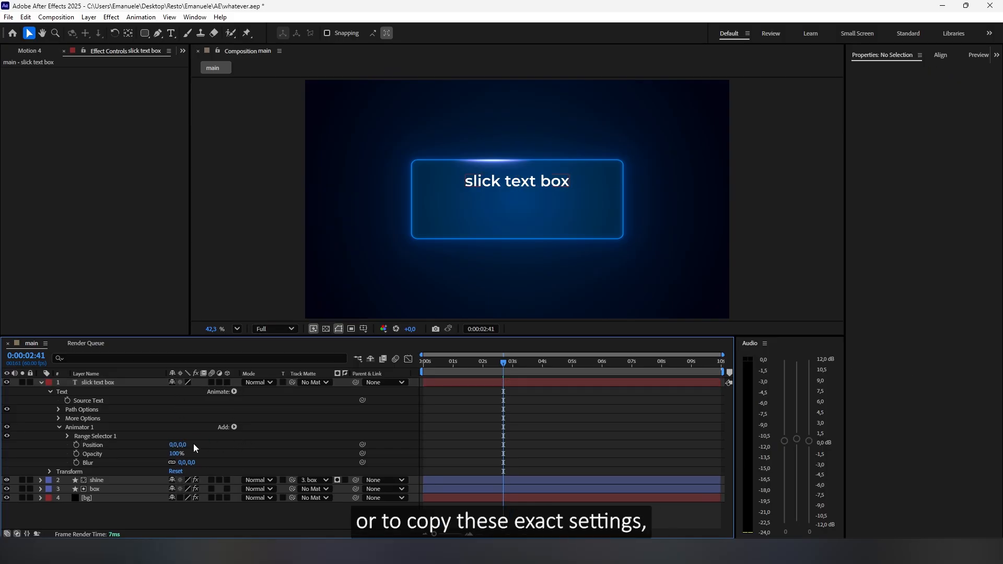
{"action": "left_click", "coordinate": [178, 445]}
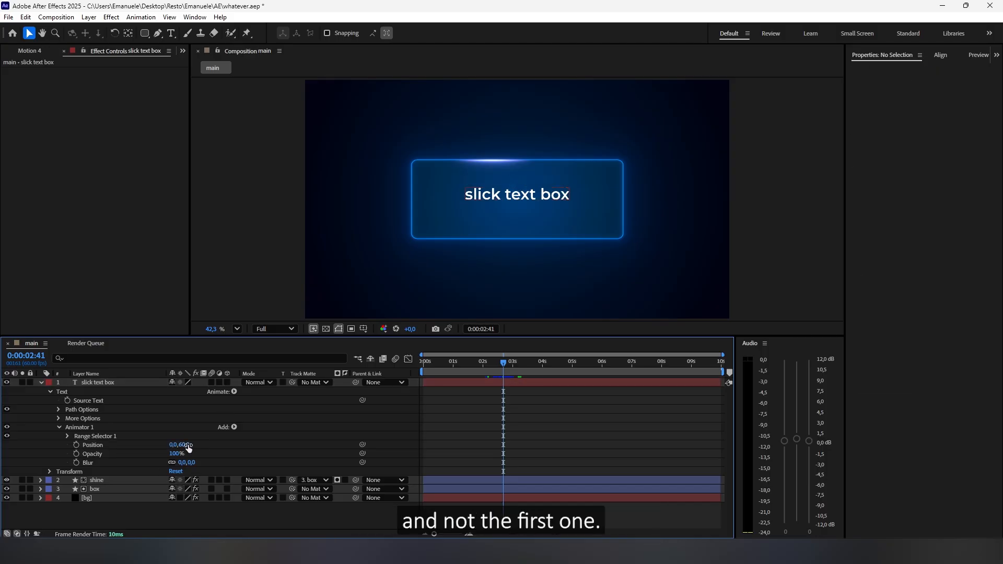
{"action": "type", "text": "0"}
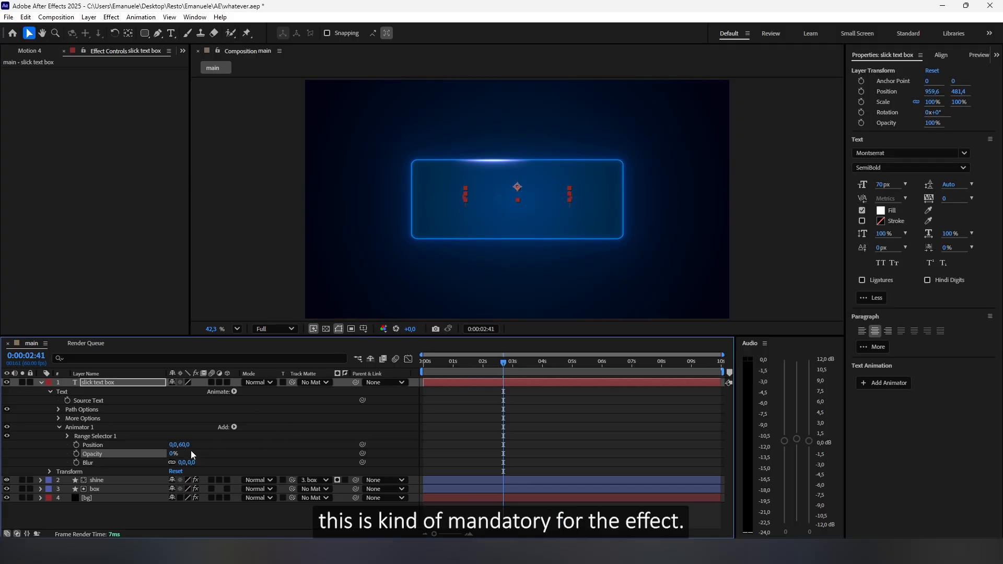
Set the animator's Opacity to 0% and Blur to 12,12
{"action": "left_click", "coordinate": [192, 462]}
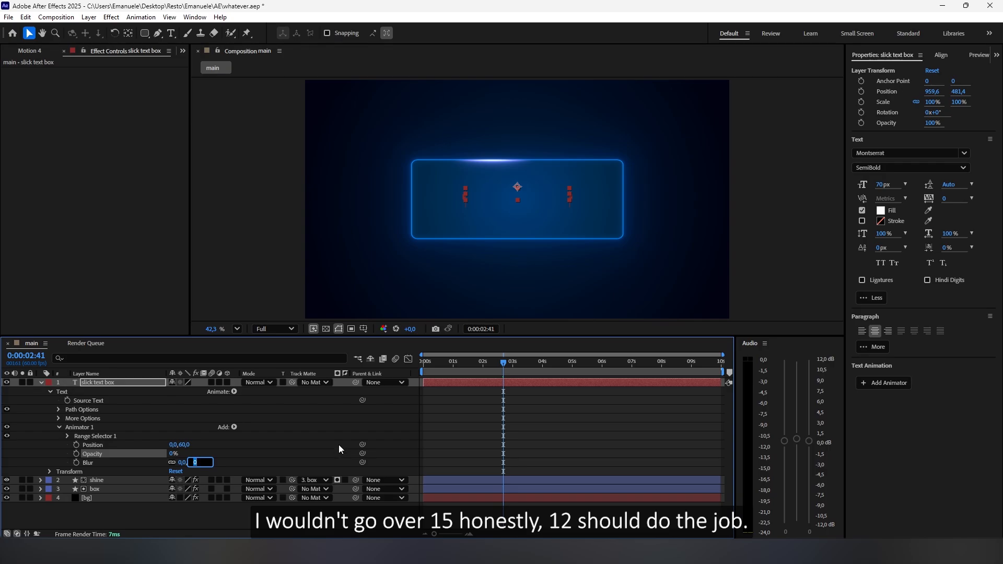
{"action": "type", "text": "12,0,12,0"}
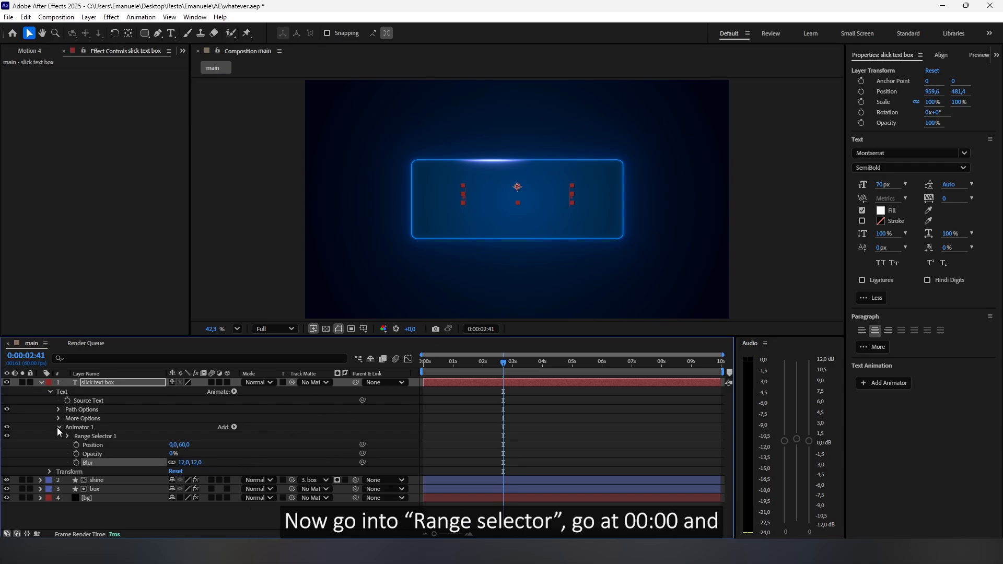
Keyframe the Range Selector Offset from 0% at the start up to 100%
{"action": "left_click", "coordinate": [67, 435]}
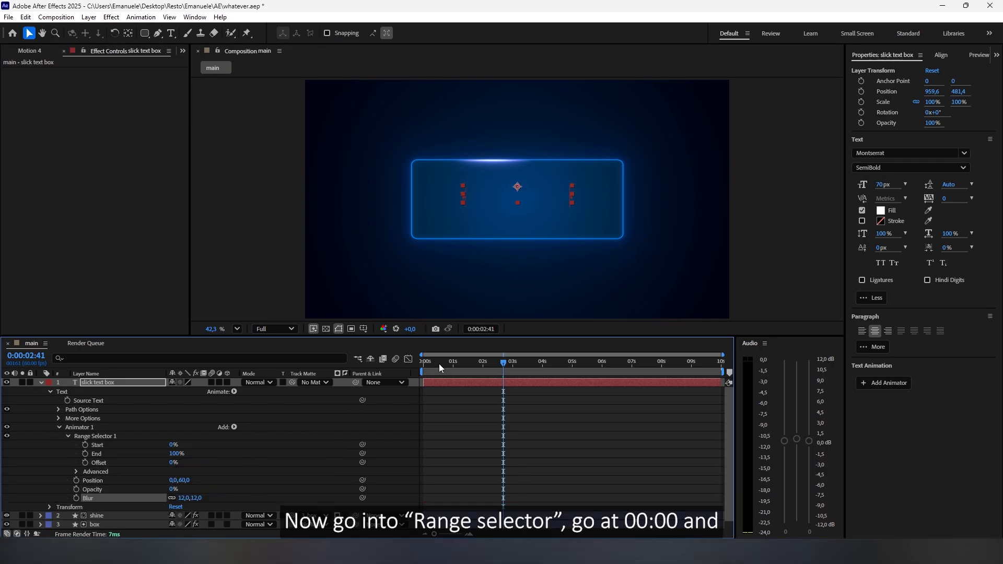
{"action": "left_click", "coordinate": [83, 462]}
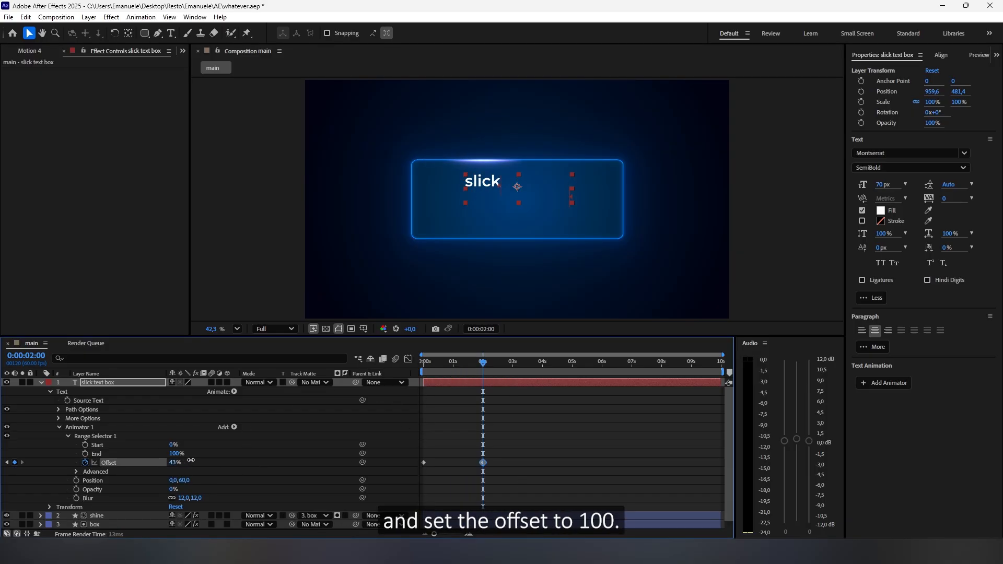
{"action": "type", "text": "100"}
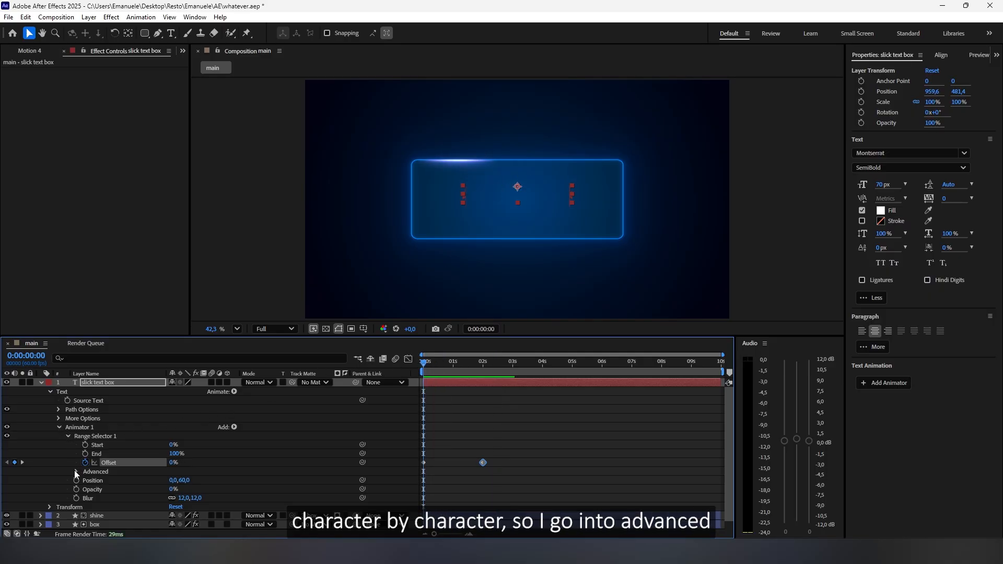
Set the Advanced range selector Based On to Words and start a new text layer
{"action": "left_click", "coordinate": [202, 461]}
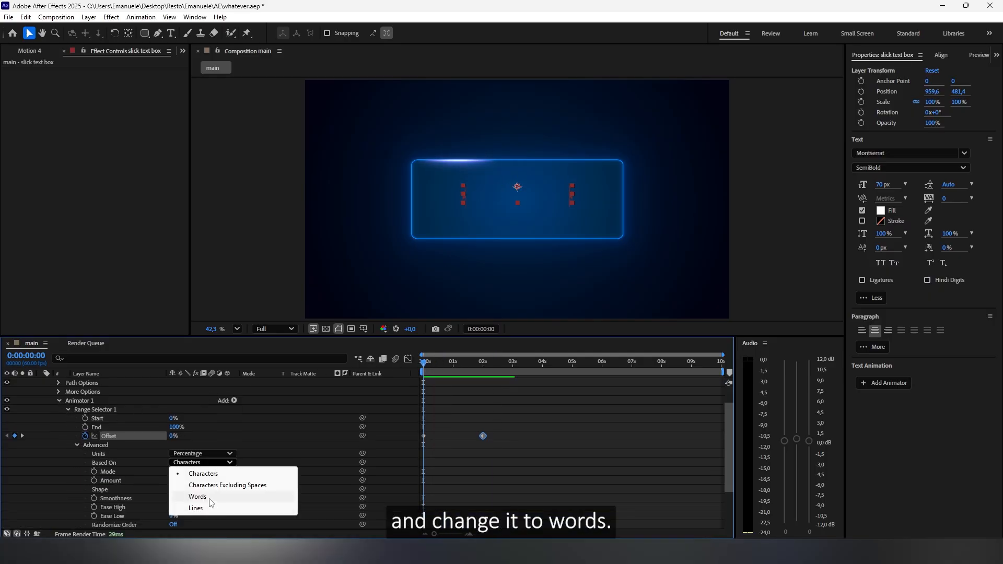
{"action": "left_click", "coordinate": [198, 496]}
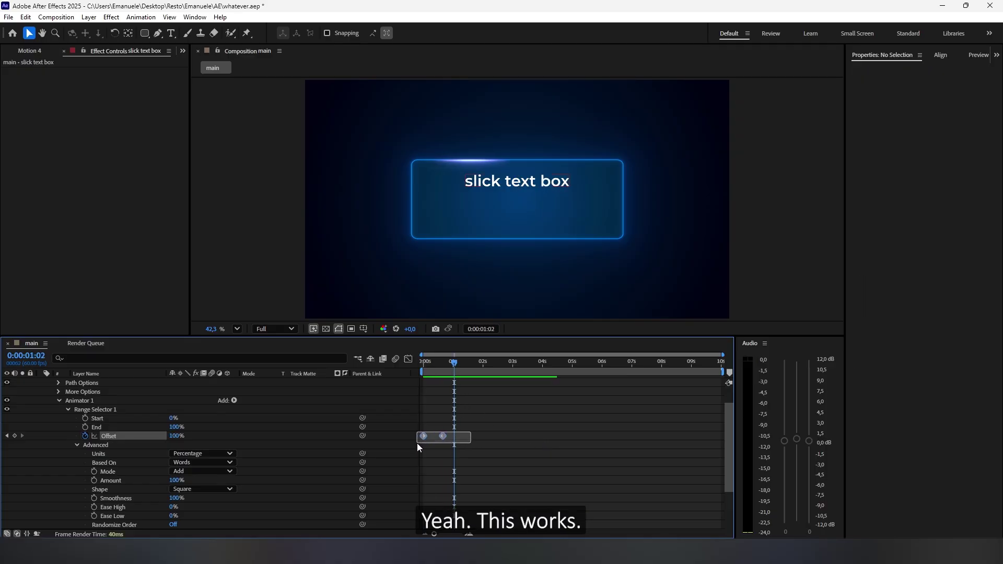
{"action": "right_click", "coordinate": [443, 436]}
{"action": "type", "text": "TUTORIAL"}
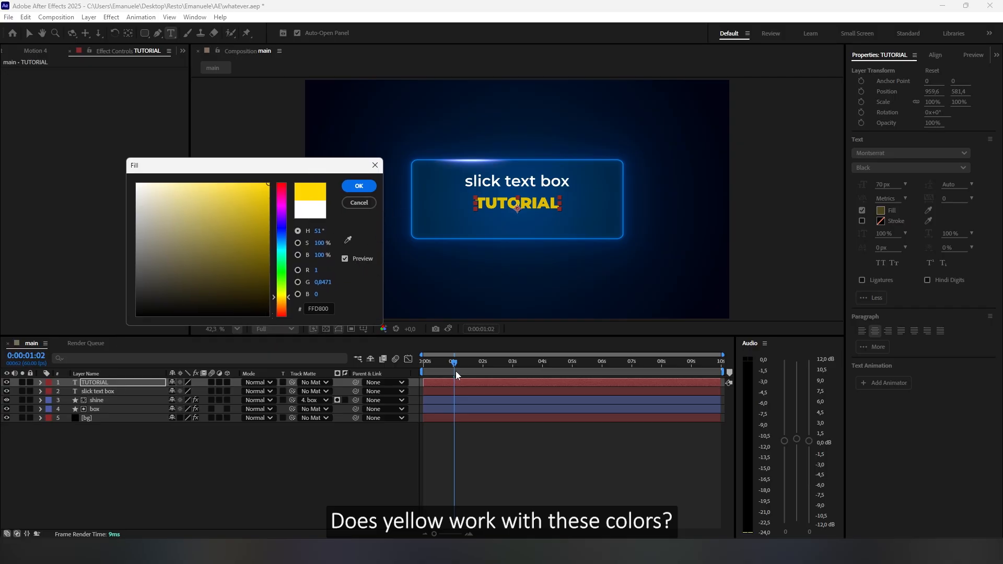
Add the yellow Montserrat Black TUTORIAL line beneath the title and select both text layers
{"action": "left_click", "coordinate": [359, 186]}
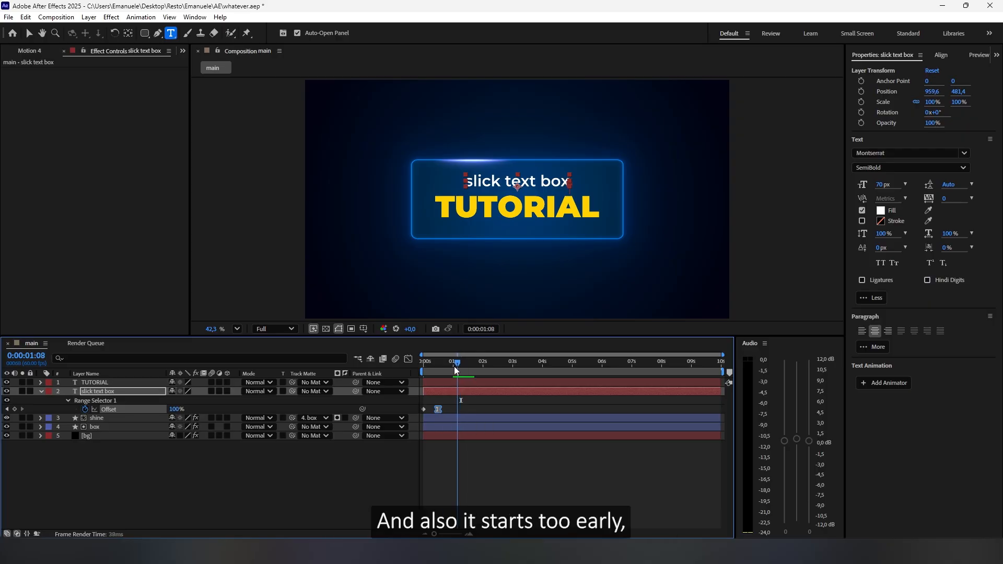
{"action": "left_click_drag", "start_coordinate": [457, 362], "coordinate": [452, 362]}
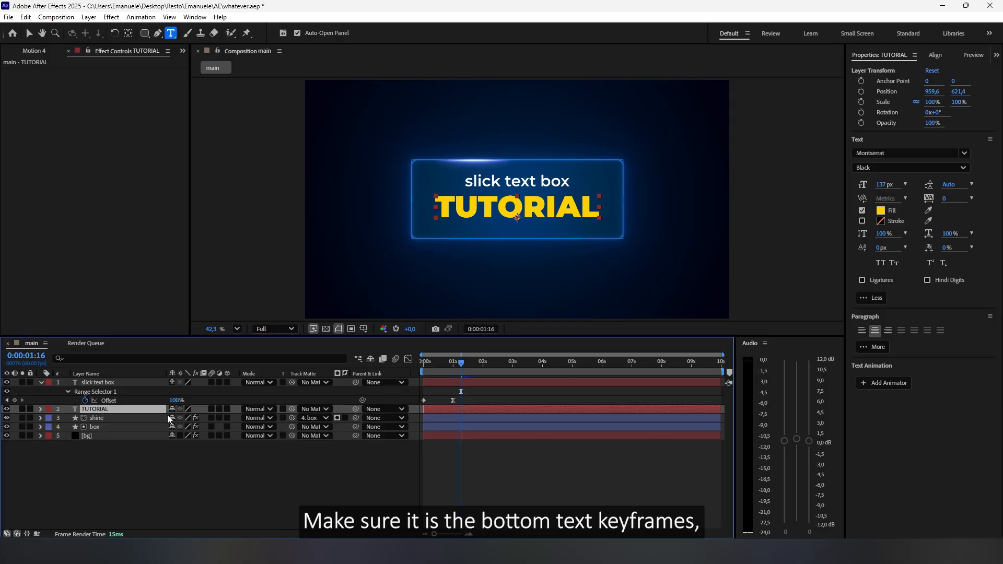
{"action": "left_click", "coordinate": [97, 382]}
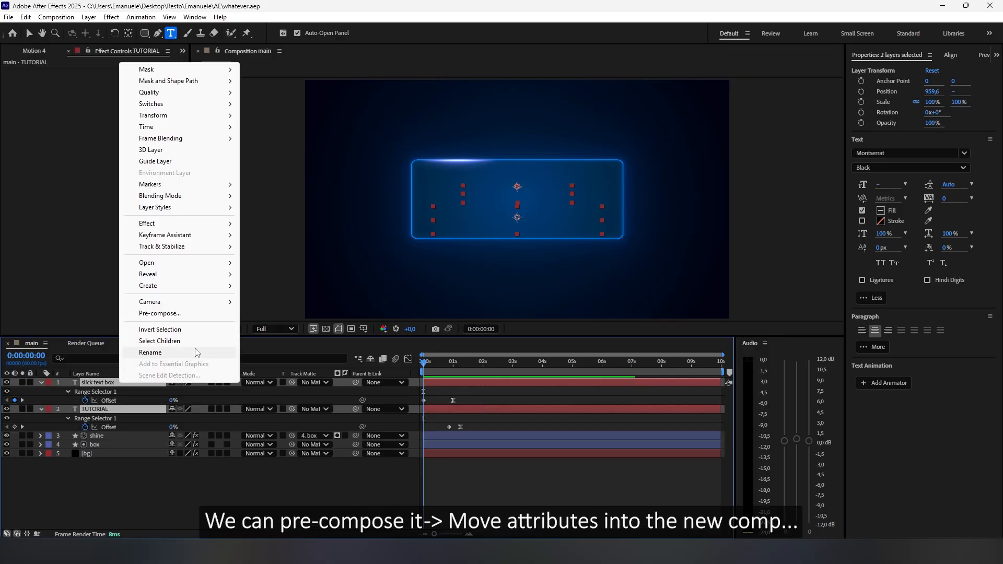
Pre-compose both text layers into a 'text' comp and give it Deep Glow 2 at Exposure 0.15
{"action": "left_click", "coordinate": [159, 314]}
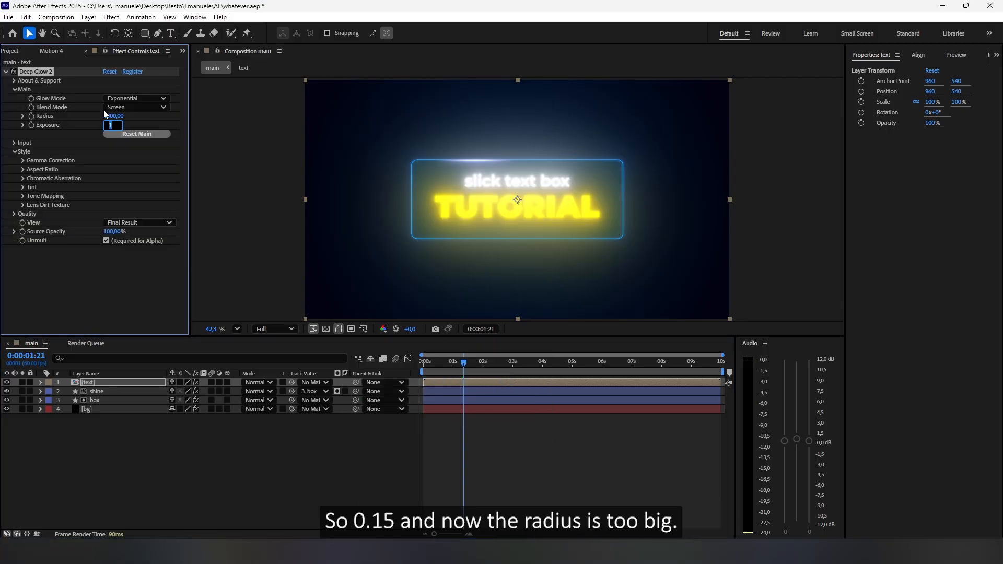
{"action": "type", "text": "0,15"}
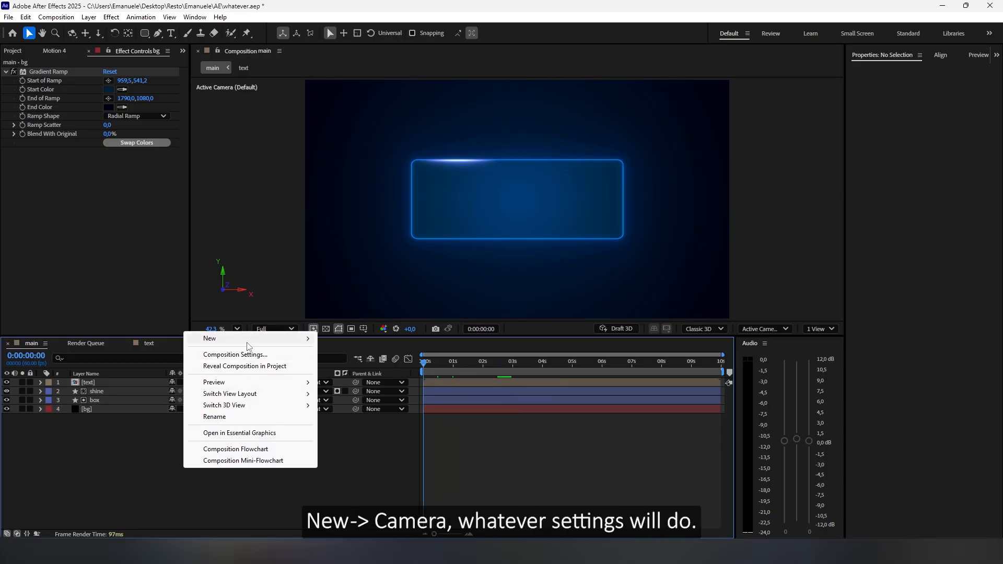
Create Camera 1 with the 35mm lens preset in the main composition
{"action": "left_click", "coordinate": [209, 338]}
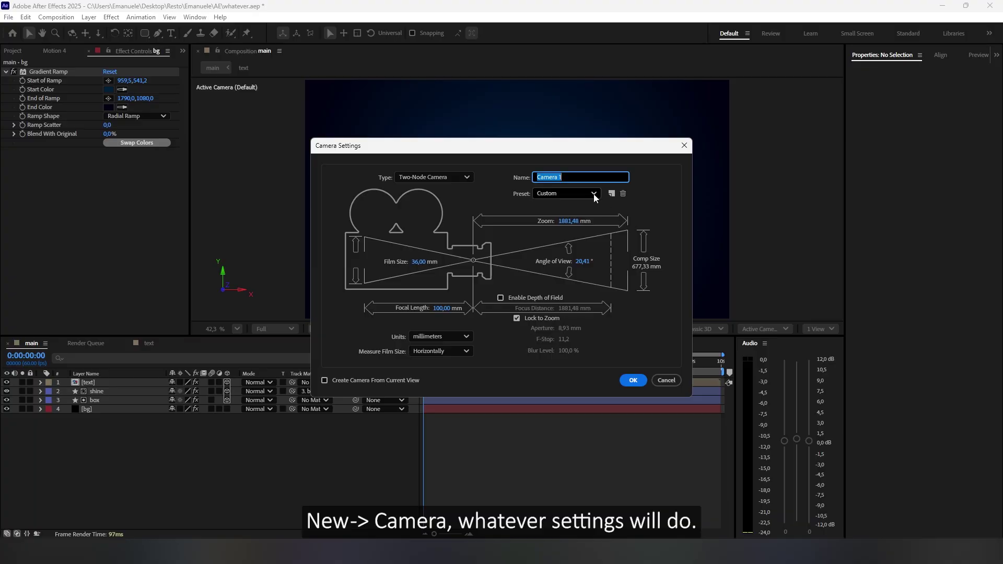
{"action": "left_click", "coordinate": [593, 194]}
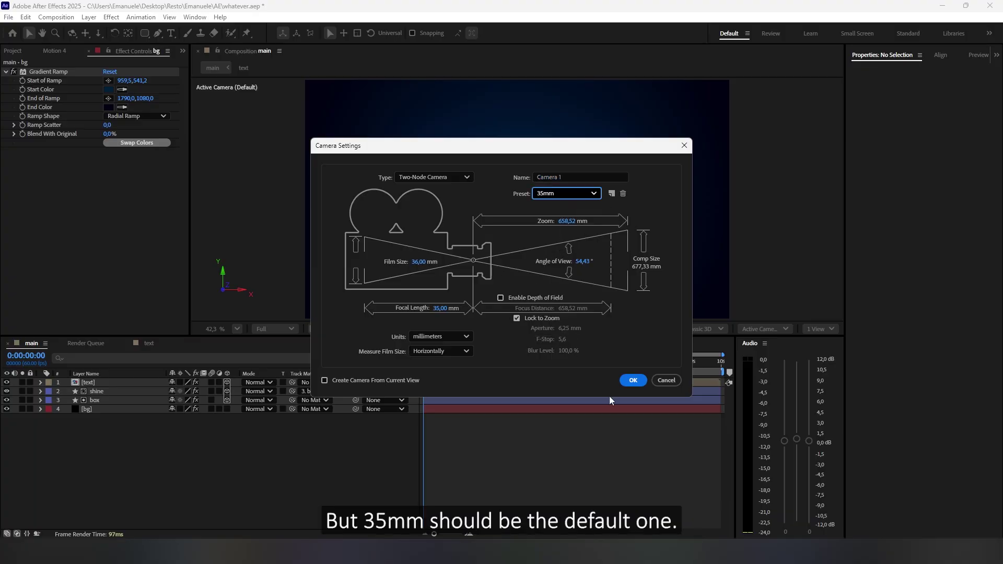
{"action": "left_click", "coordinate": [566, 194]}
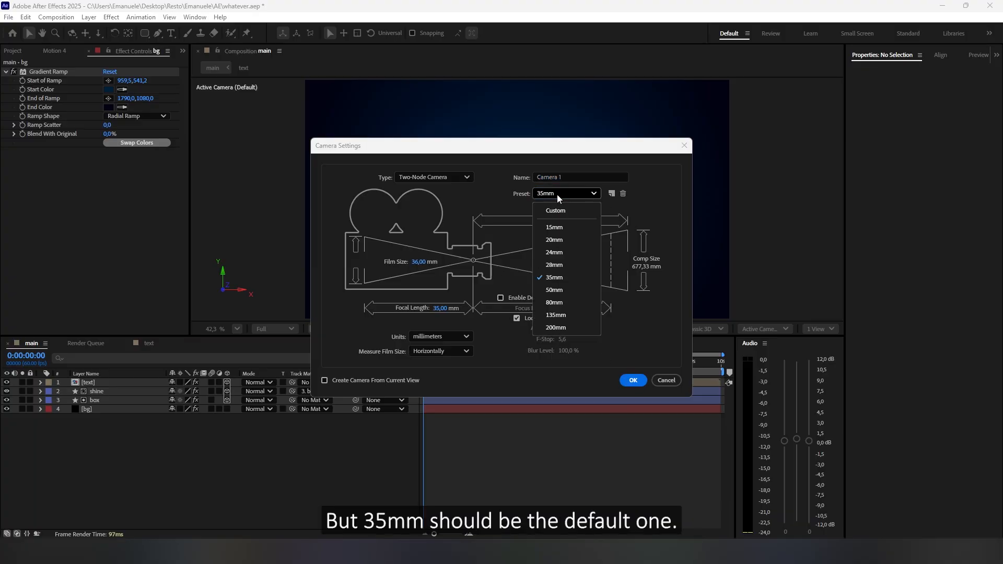
{"action": "left_click", "coordinate": [554, 278]}
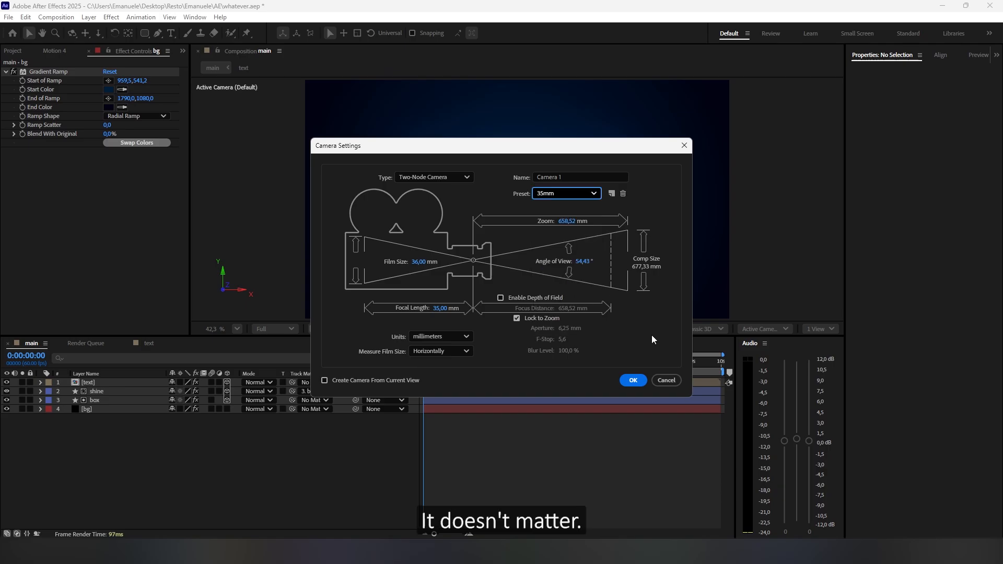
{"action": "left_click", "coordinate": [633, 380]}
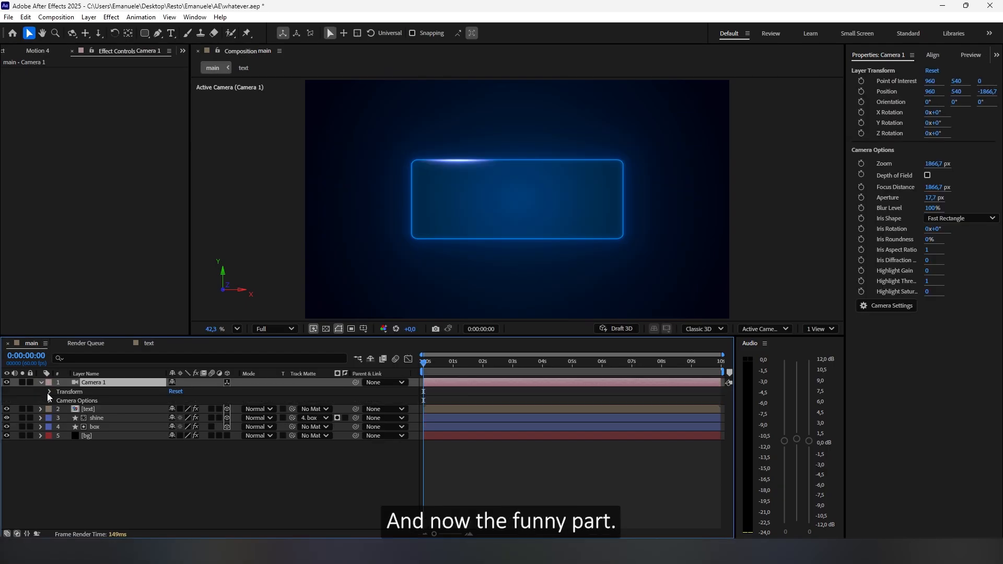
Keyframe Camera 1's Point of Interest and Position at 00:00
{"action": "left_click", "coordinate": [50, 392]}
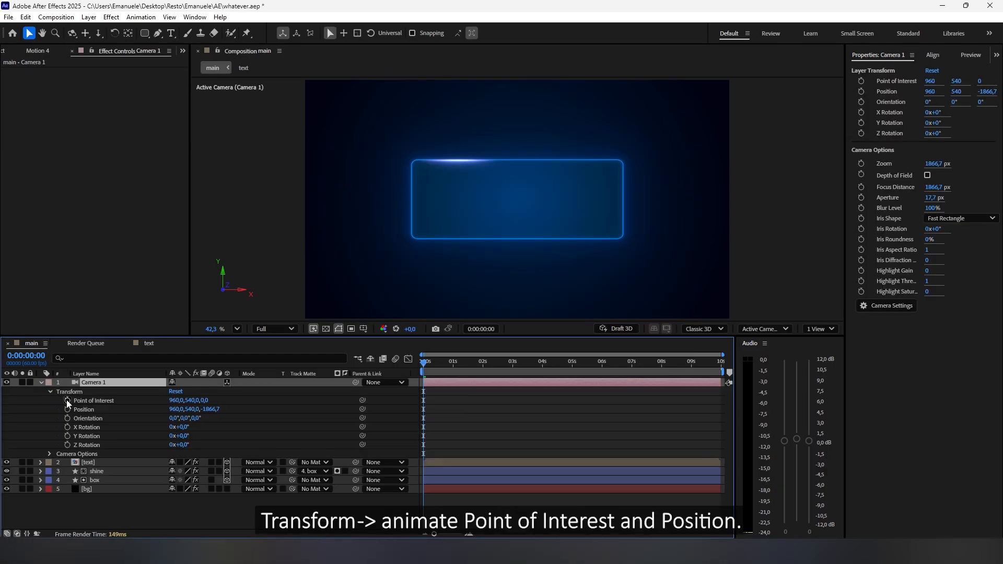
{"action": "left_click", "coordinate": [67, 400]}
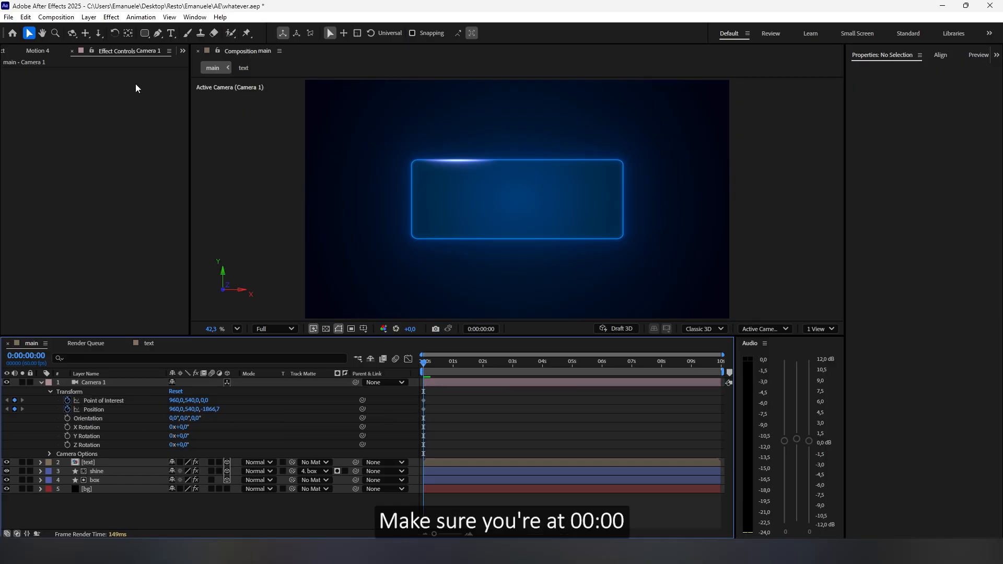
{"action": "left_click", "coordinate": [71, 33]}
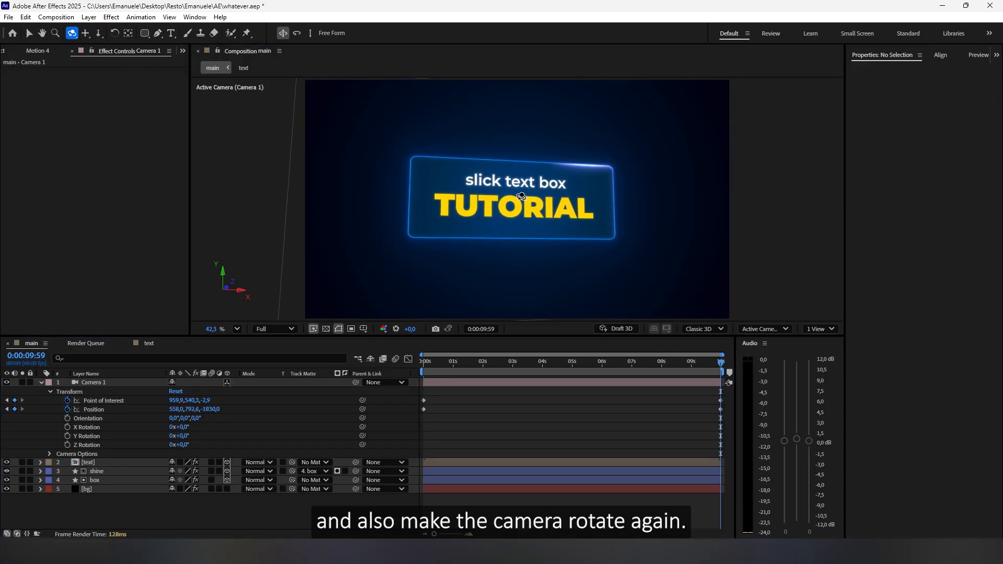
Orbit and dolly the camera at the end so the view swings around the text box
{"action": "left_click", "coordinate": [94, 383]}
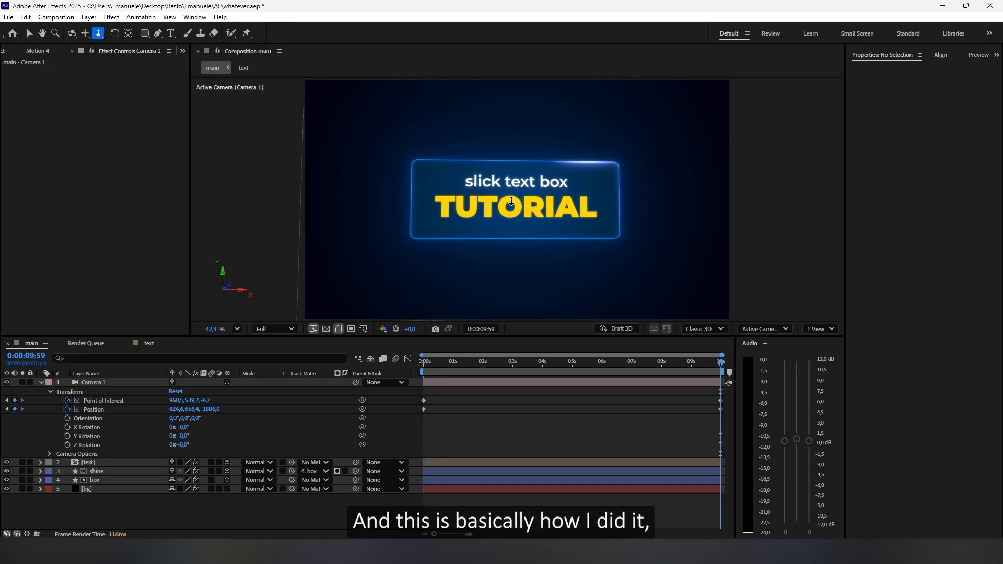
{"action": "left_click", "coordinate": [94, 382]}
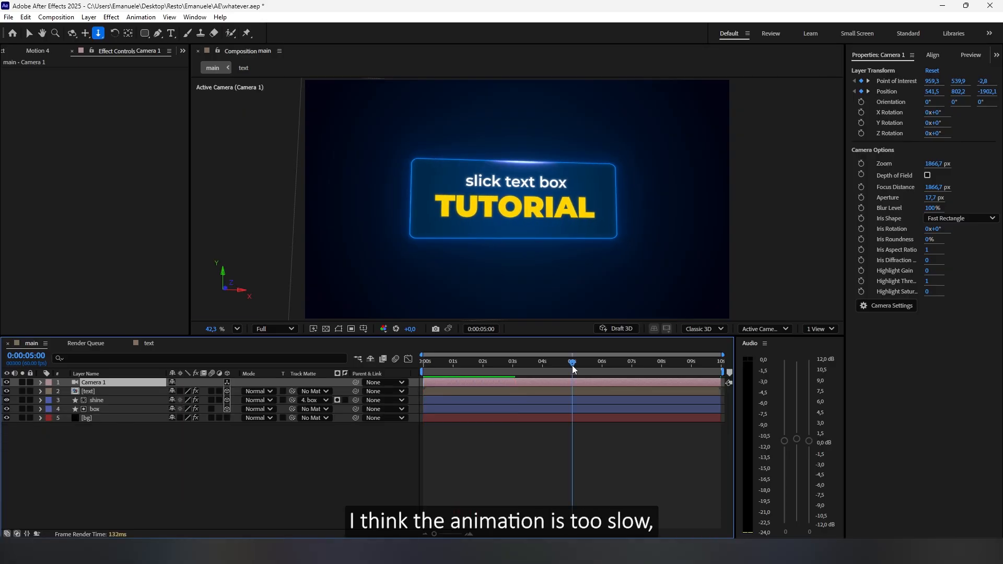
Move Camera 1's final Point of Interest and Position keyframes to 0:05:00
{"action": "left_click", "coordinate": [40, 382]}
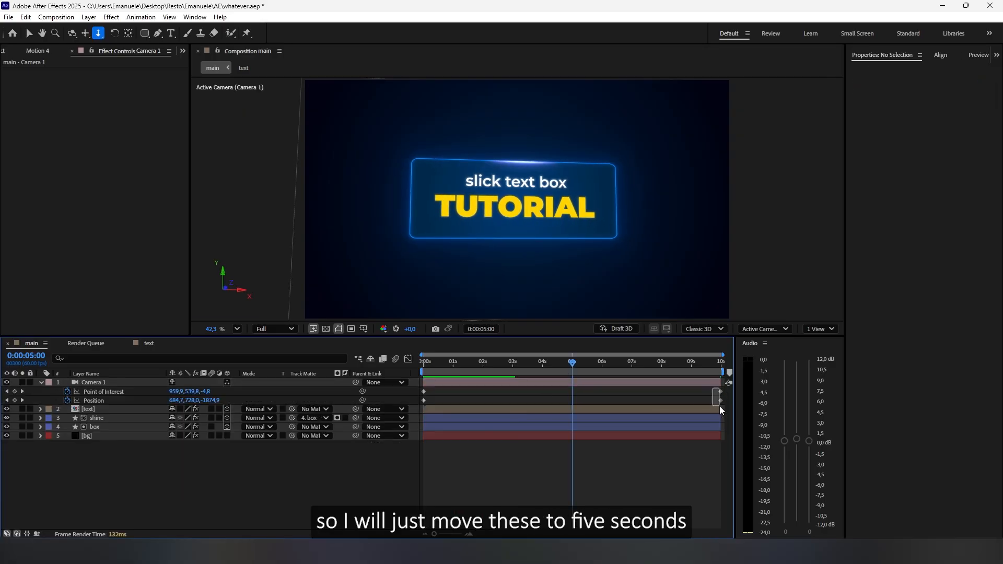
{"action": "left_click", "coordinate": [93, 383]}
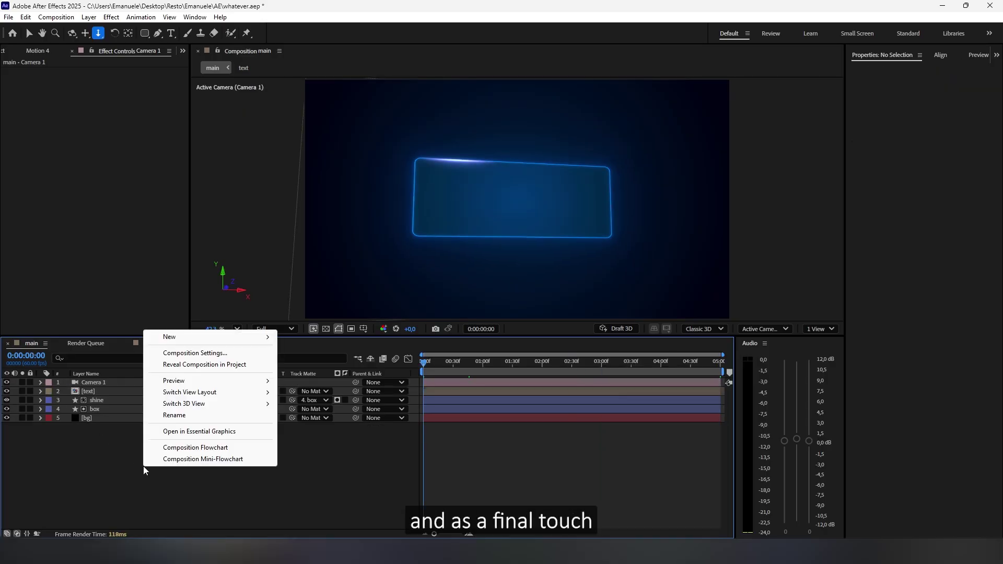
{"action": "mouse_move", "coordinate": [169, 336]}
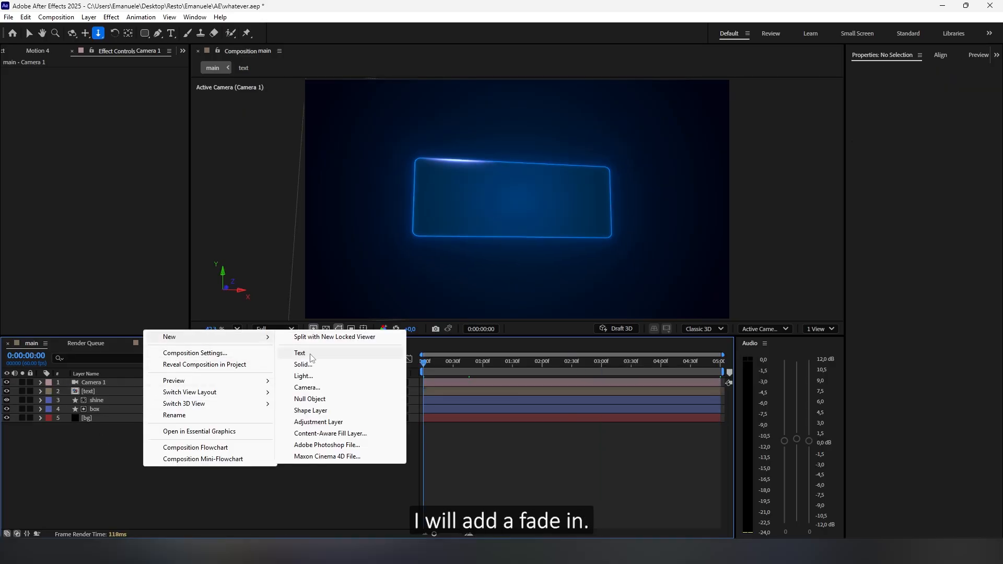
Create a 'fade in' adjustment layer with a Transform effect, Opacity keyframed at 0
{"action": "left_click", "coordinate": [317, 421]}
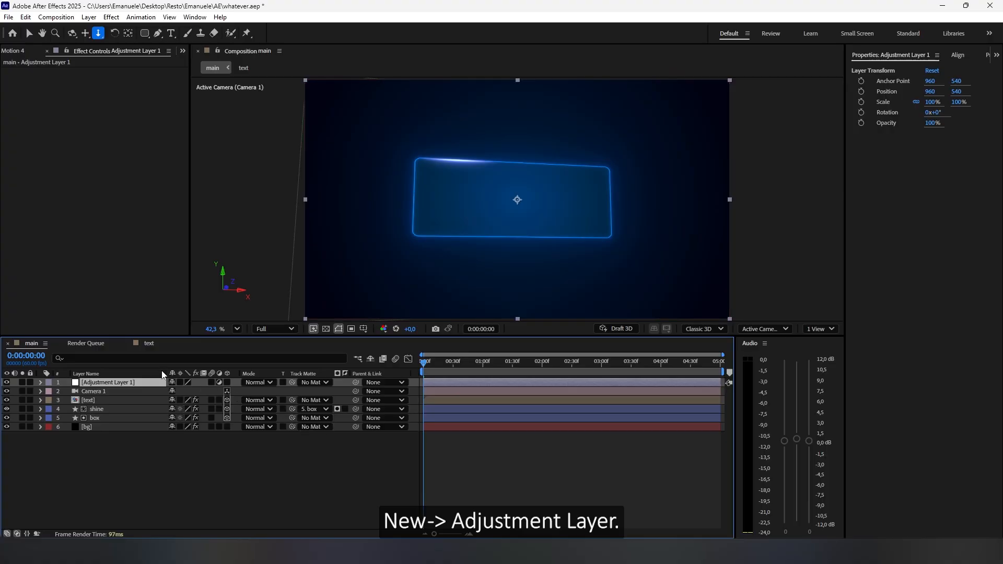
{"action": "type", "text": "fade in"}
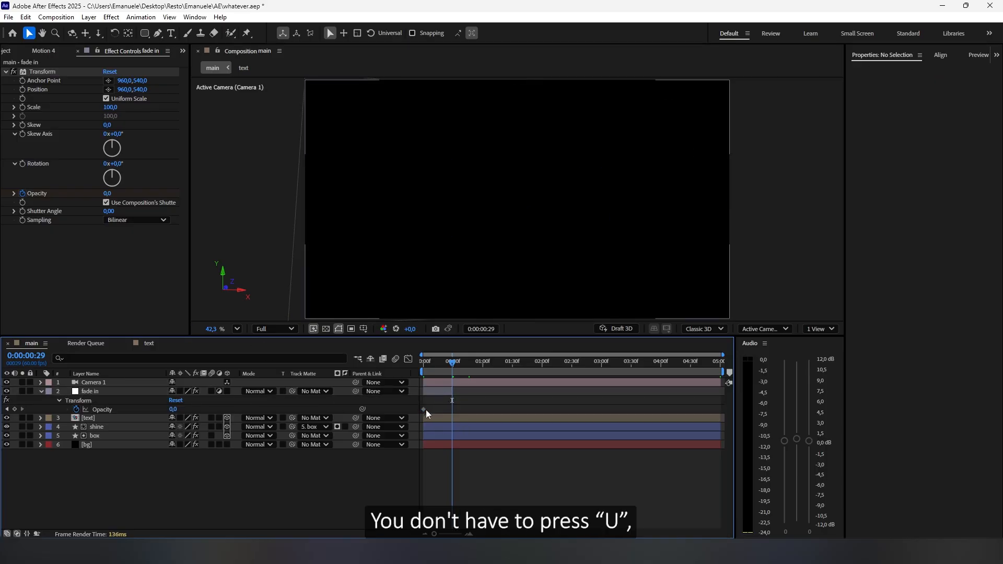
{"action": "left_click", "coordinate": [89, 391]}
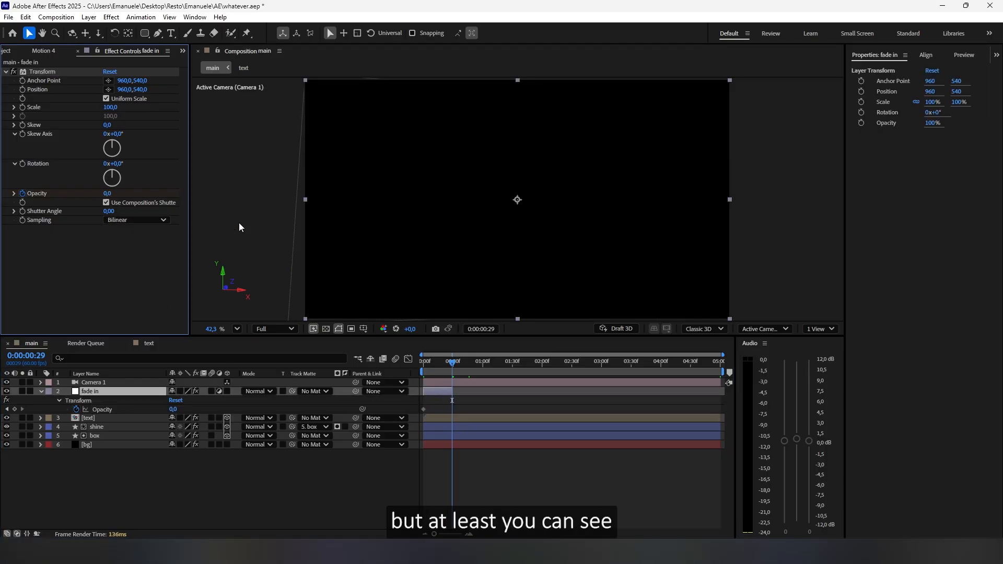